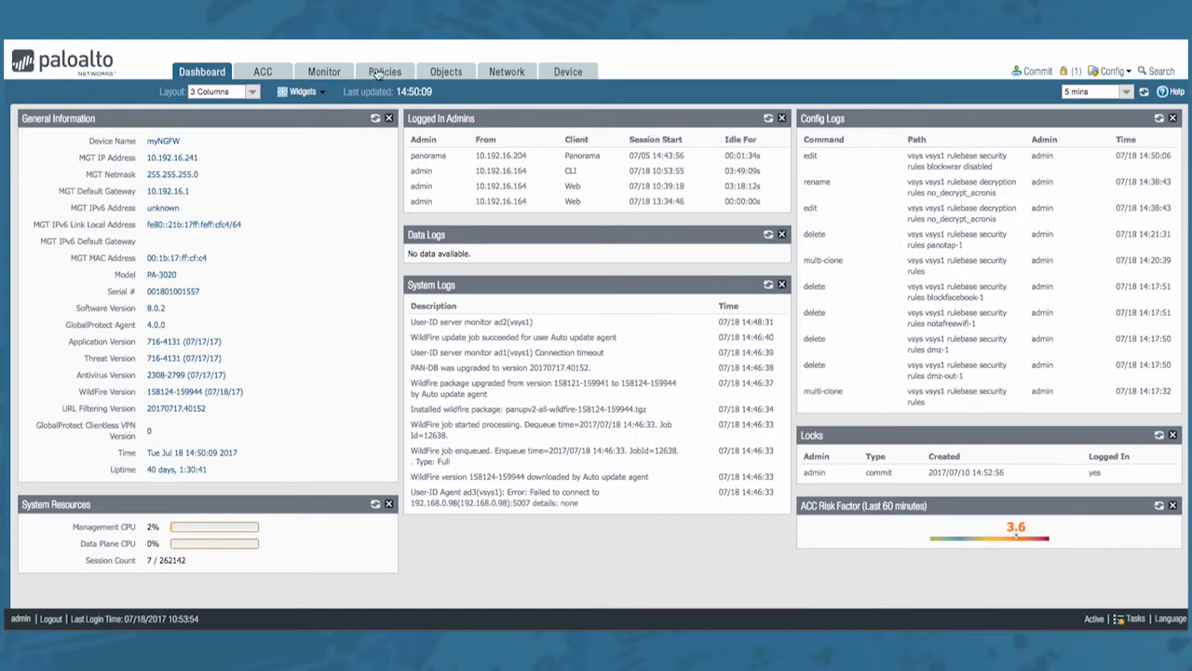
Open the Policies tab to show the vsys1 Security rulebase of 25 rules
{"action": "left_click", "coordinate": [385, 71]}
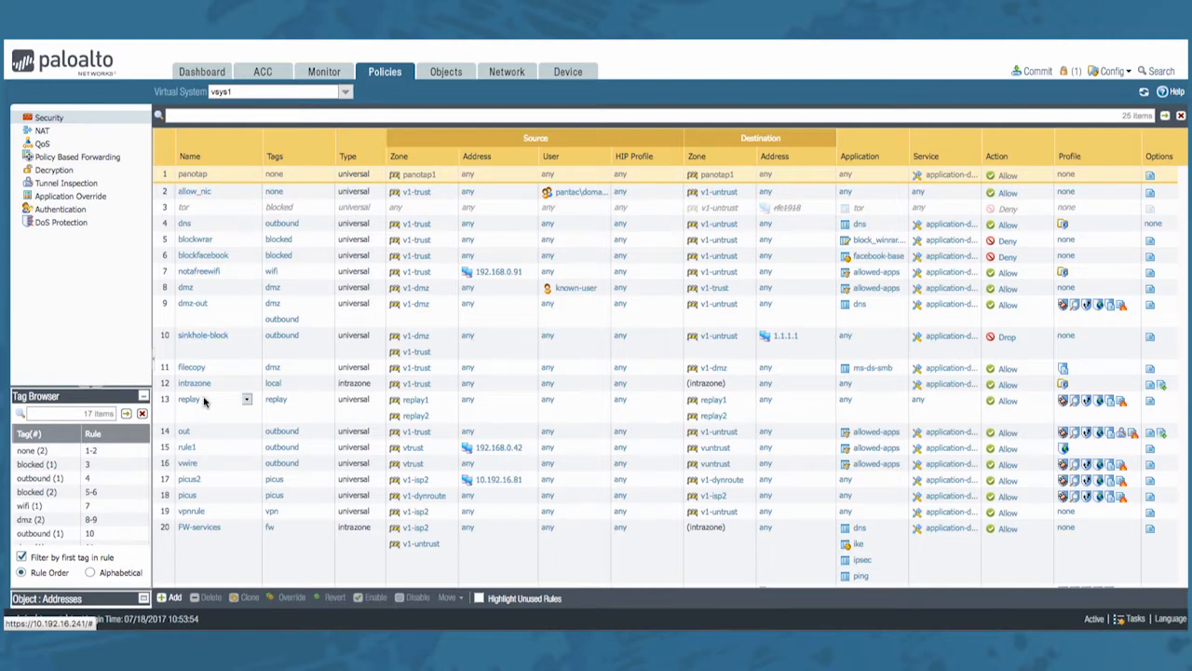
{"action": "scroll", "scroll_direction": "down", "scroll_amount": 3}
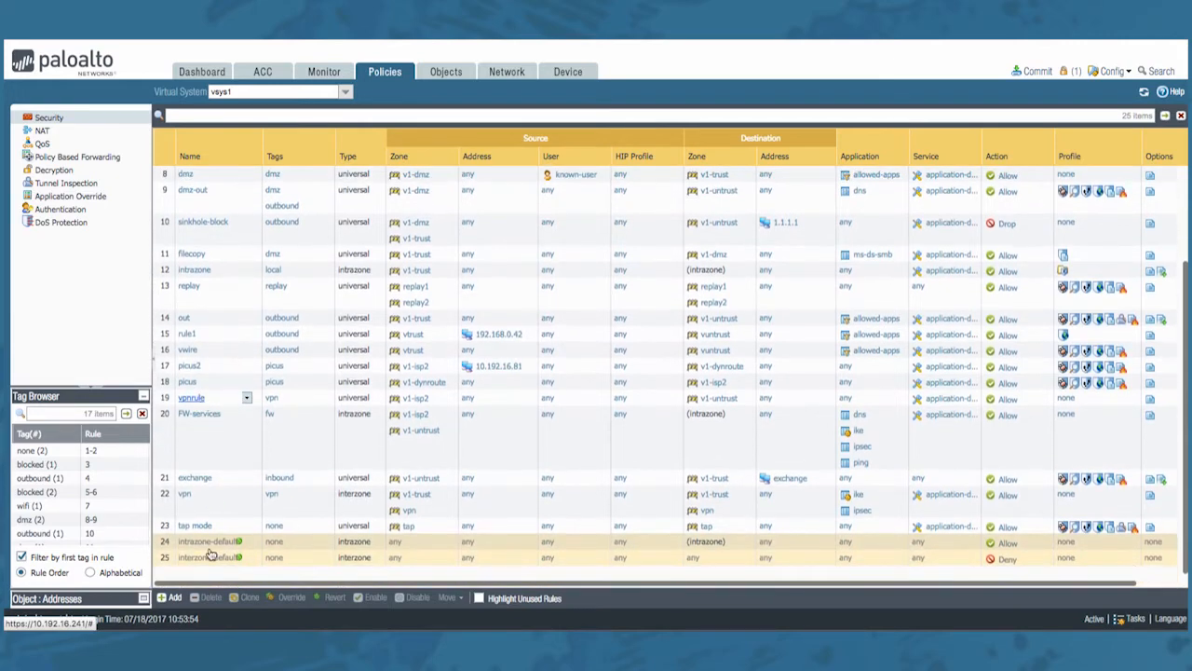
{"action": "left_click", "coordinate": [208, 541]}
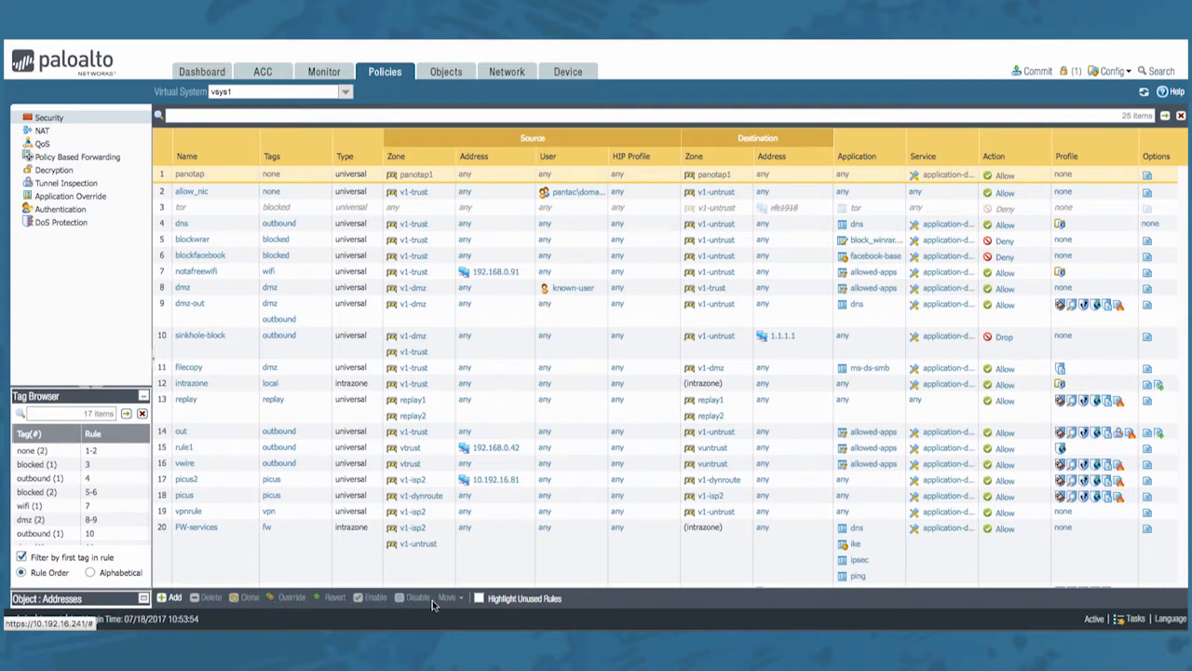
{"action": "mouse_move", "coordinate": [210, 604]}
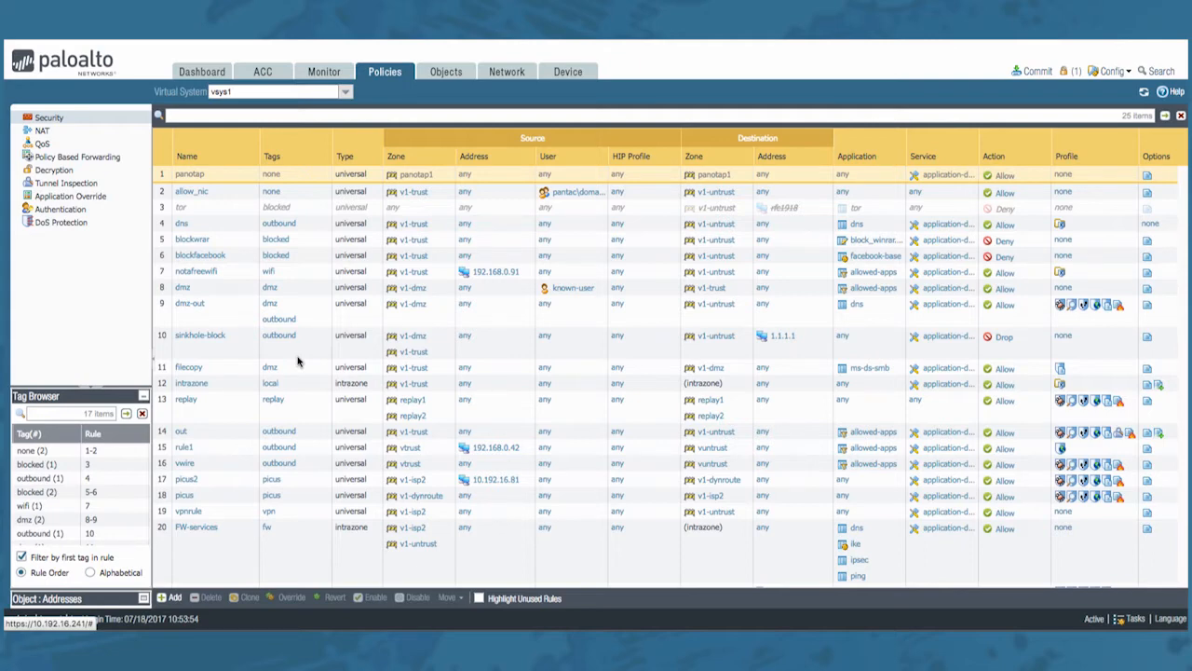
{"action": "mouse_move", "coordinate": [365, 319]}
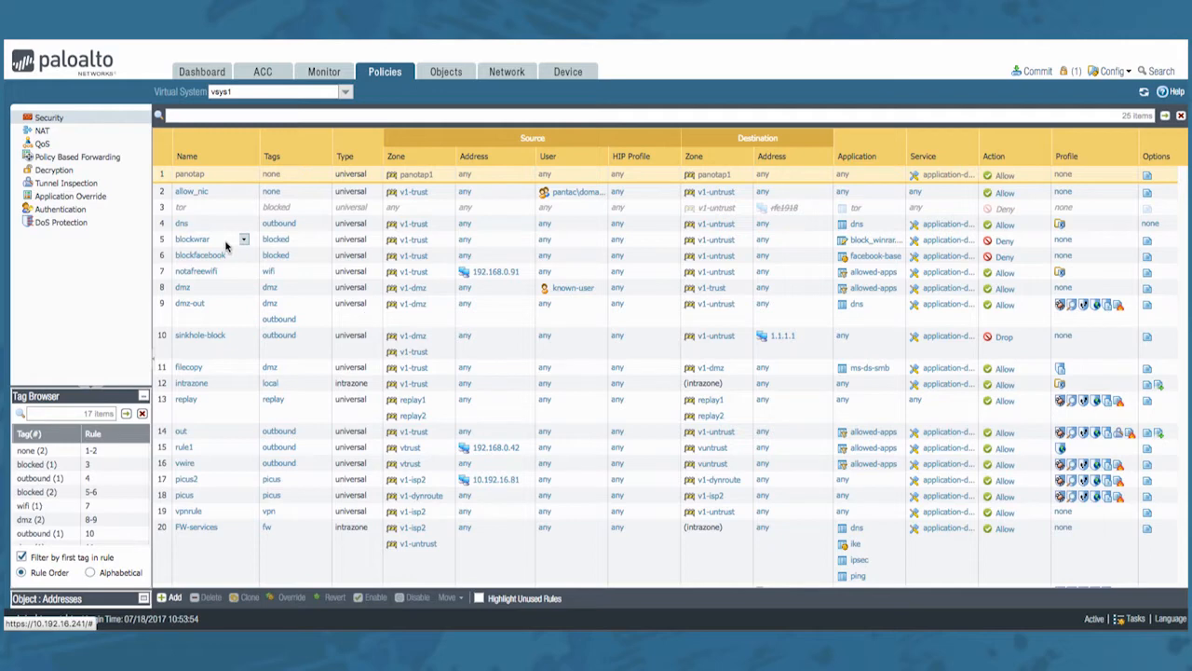
Select security rule 5, blockwrar, and disable it
{"action": "left_click", "coordinate": [191, 238]}
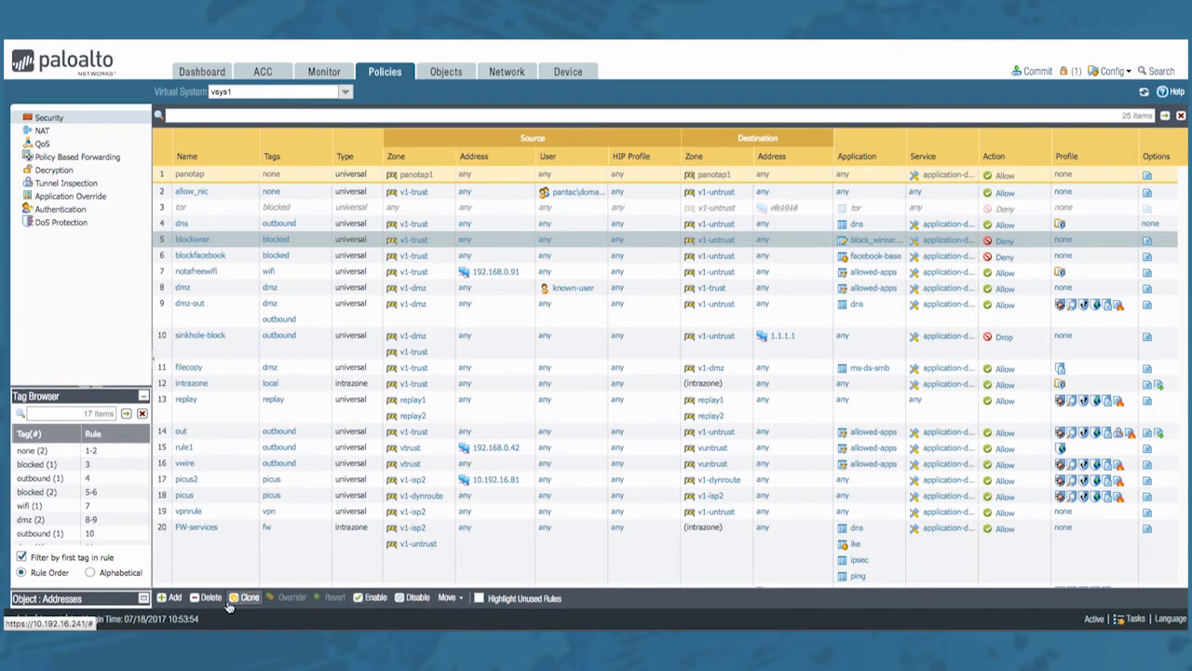
{"action": "mouse_move", "coordinate": [378, 597]}
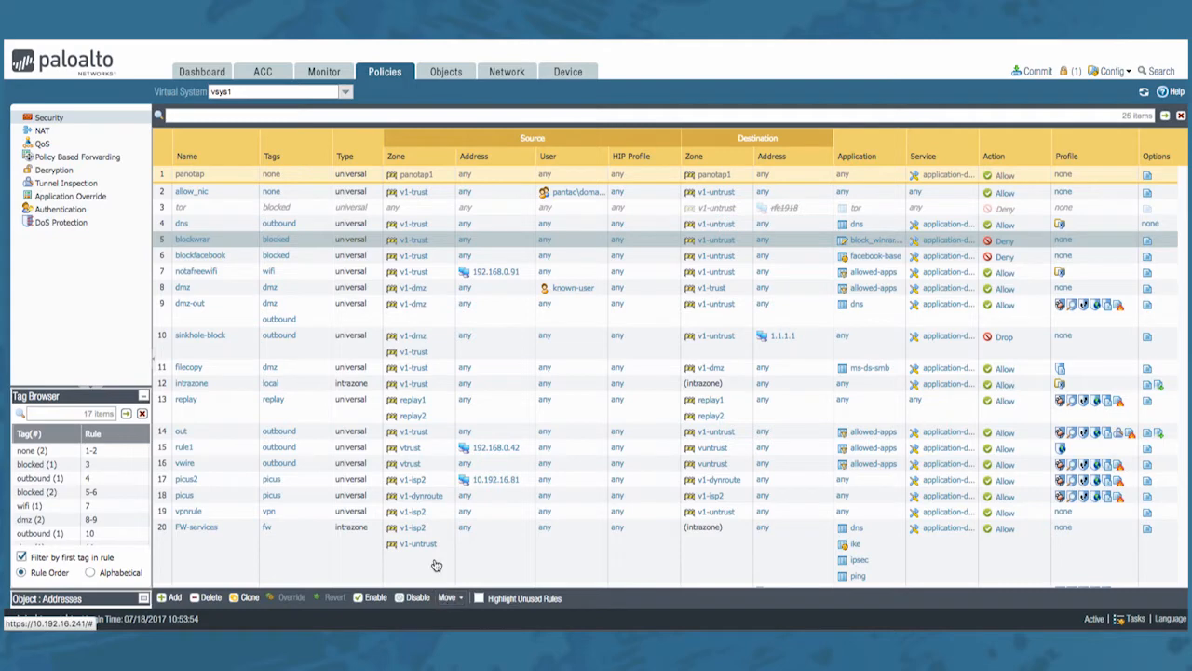
{"action": "mouse_move", "coordinate": [376, 564]}
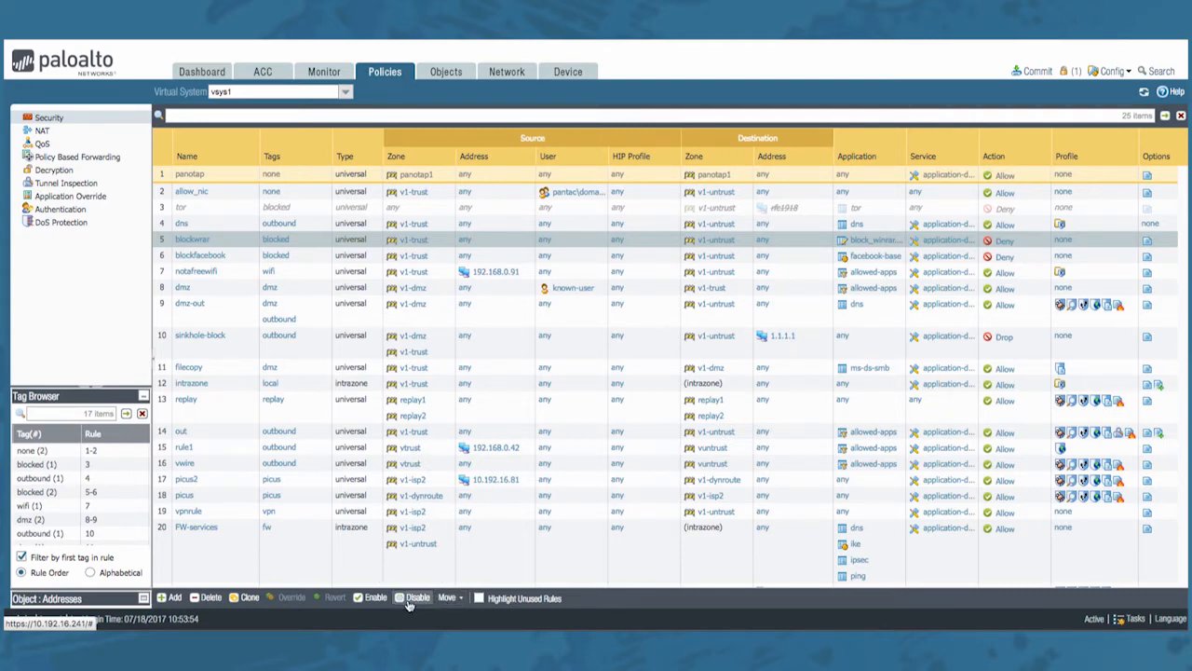
{"action": "left_click", "coordinate": [415, 597]}
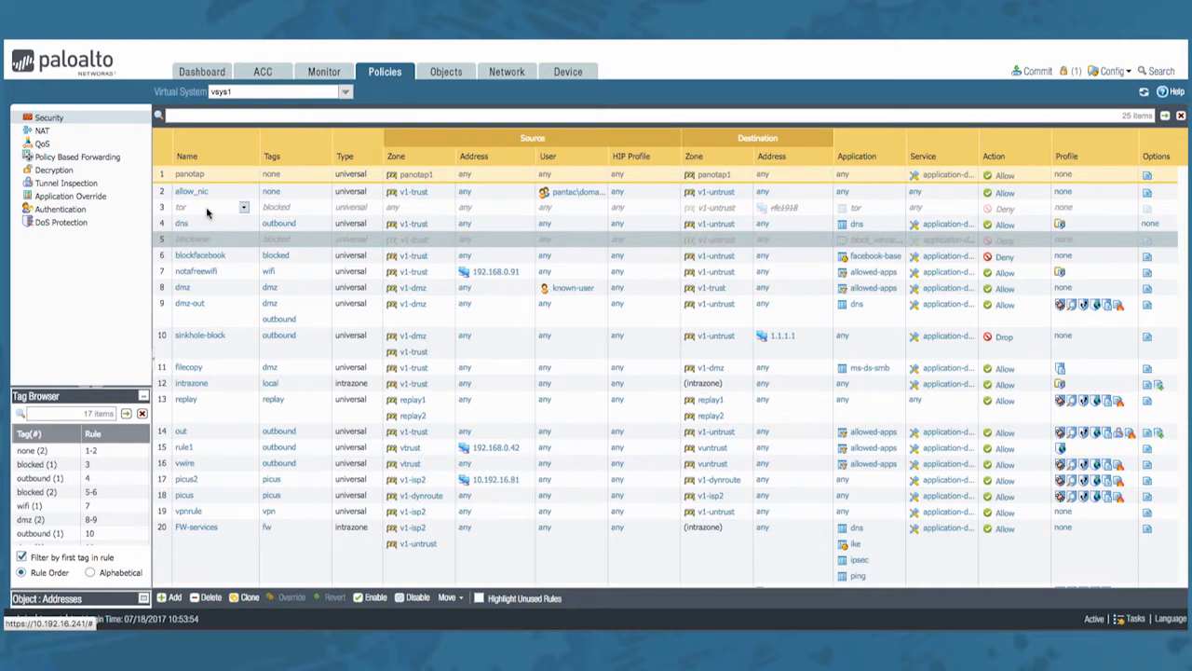
{"action": "mouse_move", "coordinate": [233, 256]}
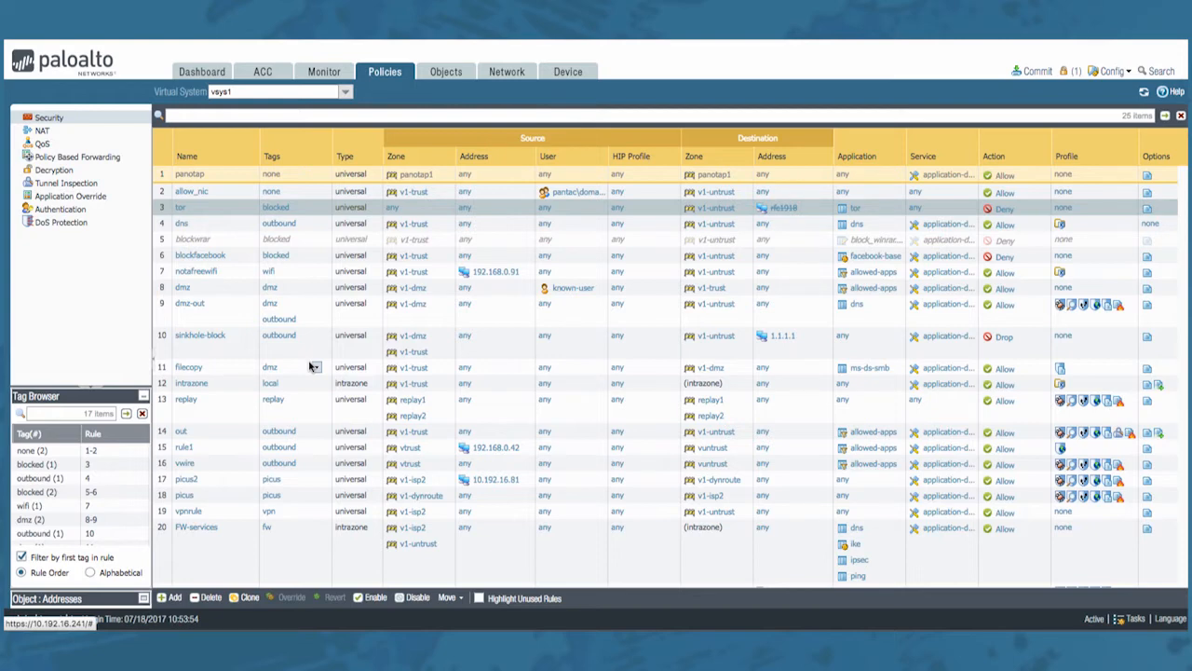
{"action": "mouse_move", "coordinate": [309, 361]}
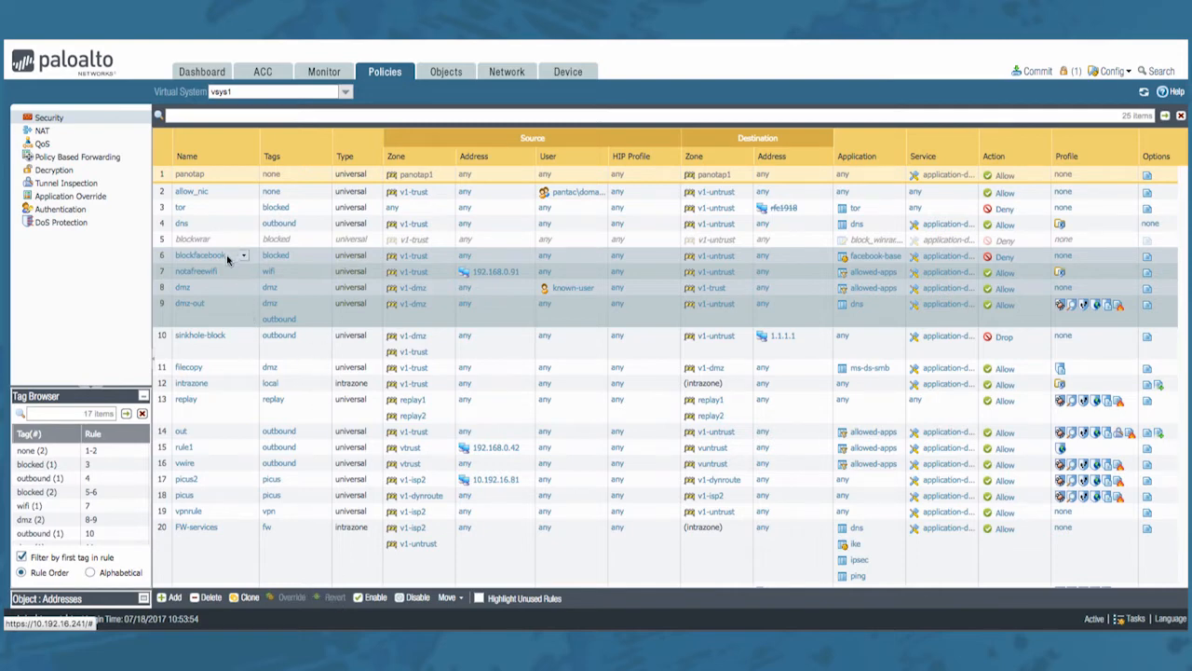
Clone blockfacebook into vsys1, ordered after blockfacebook, creating blockfacebook-1 as rule 7
{"action": "left_click", "coordinate": [249, 597]}
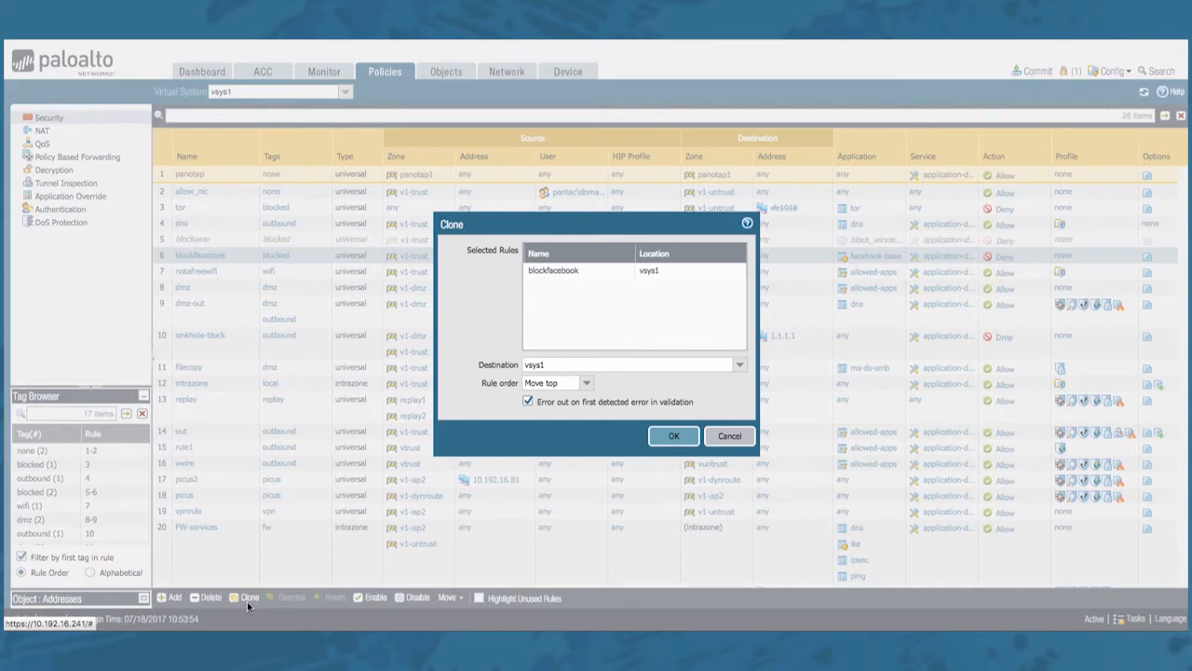
{"action": "left_click", "coordinate": [556, 383]}
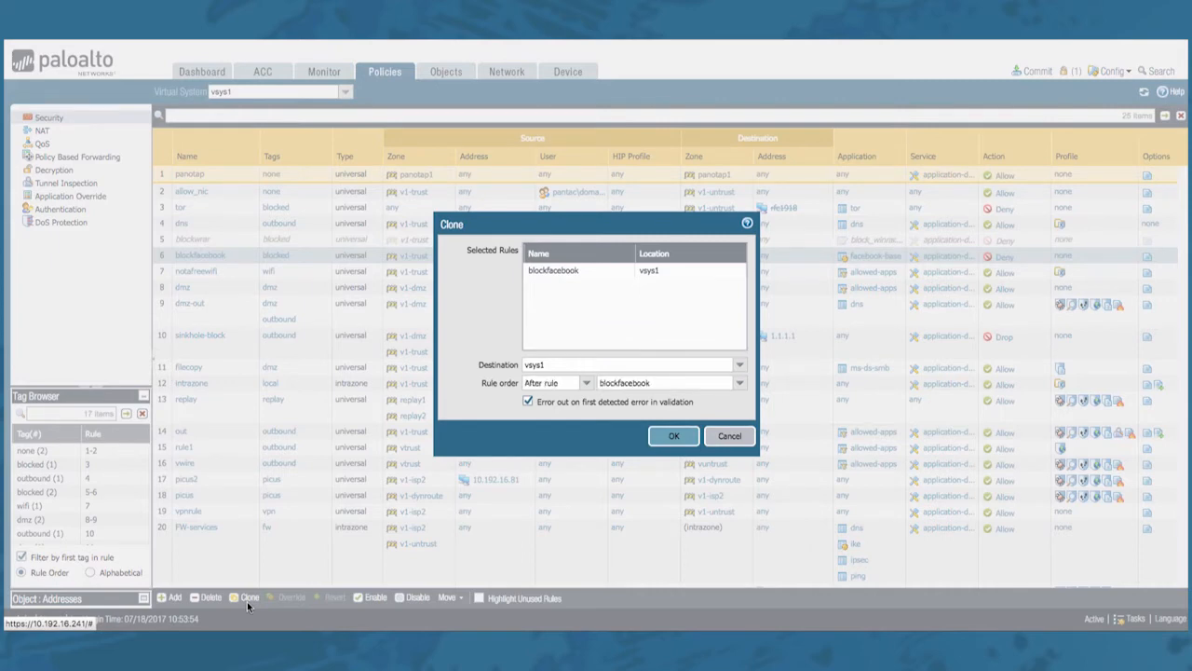
{"action": "mouse_move", "coordinate": [694, 270]}
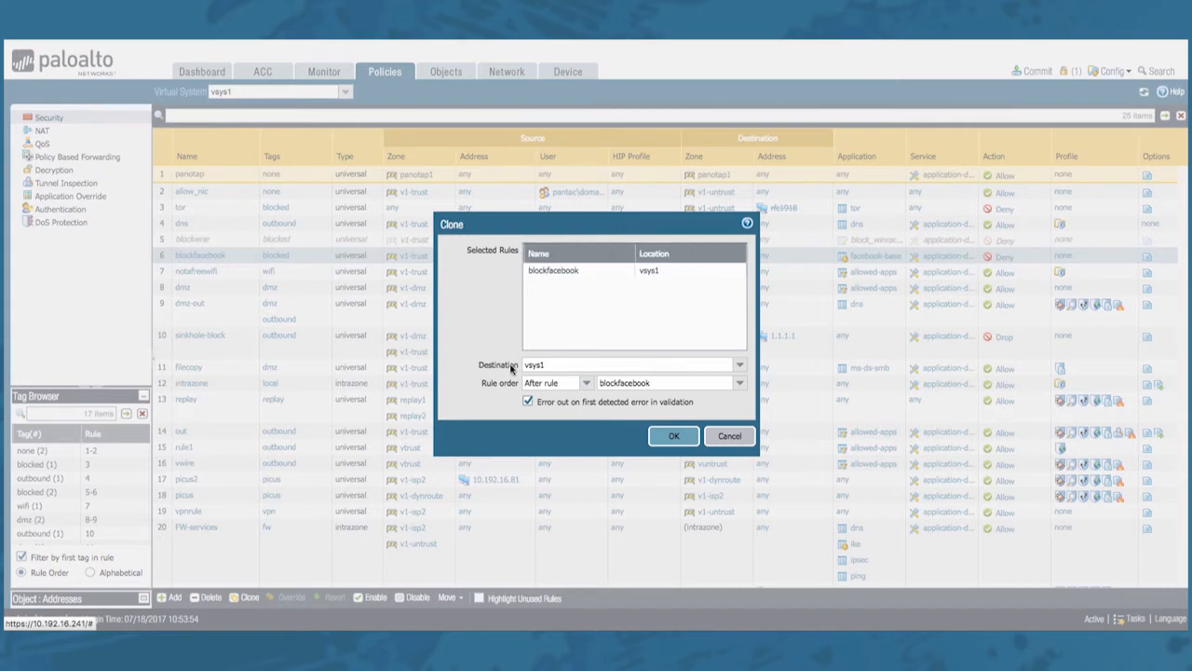
{"action": "left_click", "coordinate": [741, 364]}
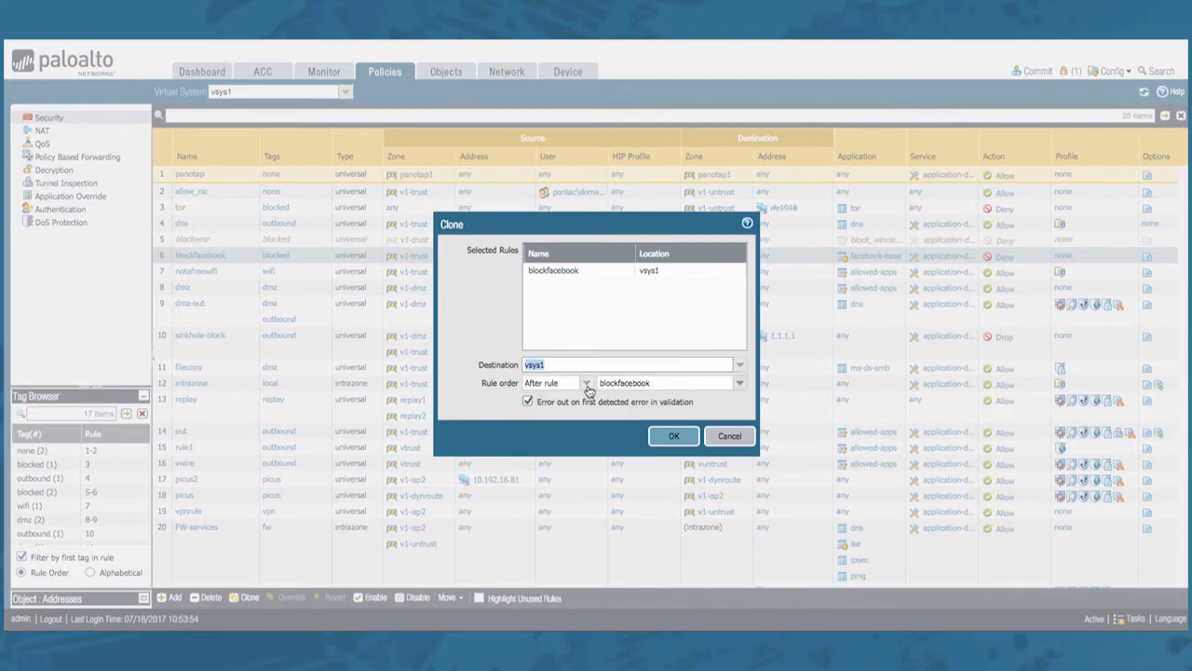
{"action": "left_click", "coordinate": [585, 383]}
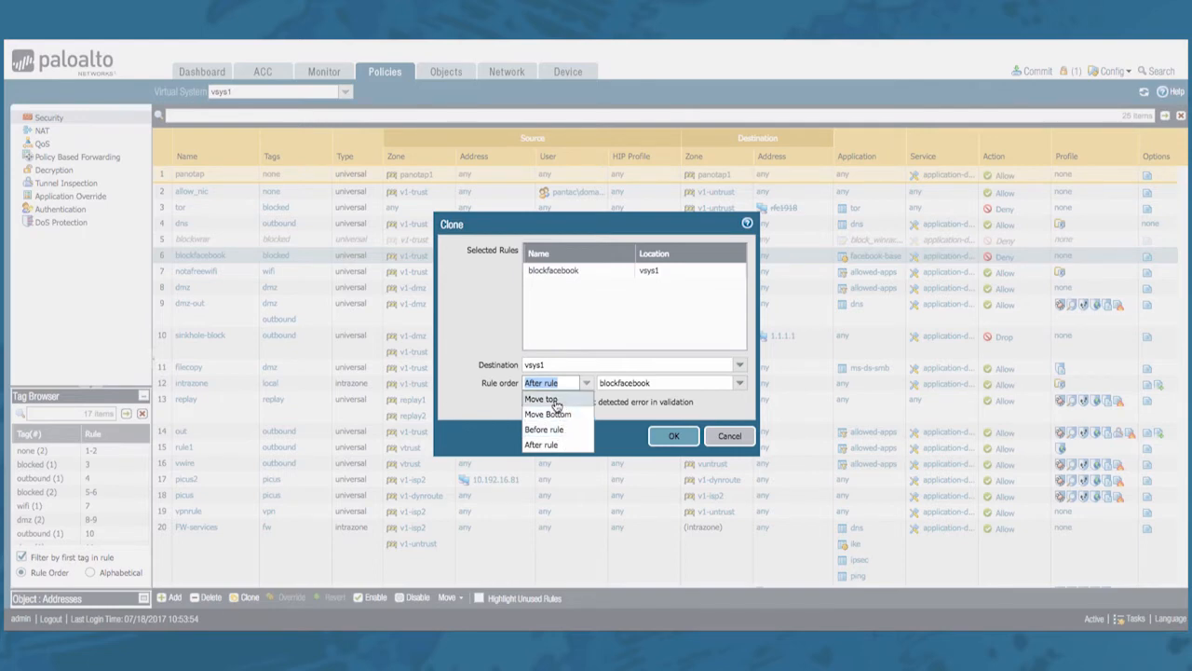
{"action": "mouse_move", "coordinate": [609, 408]}
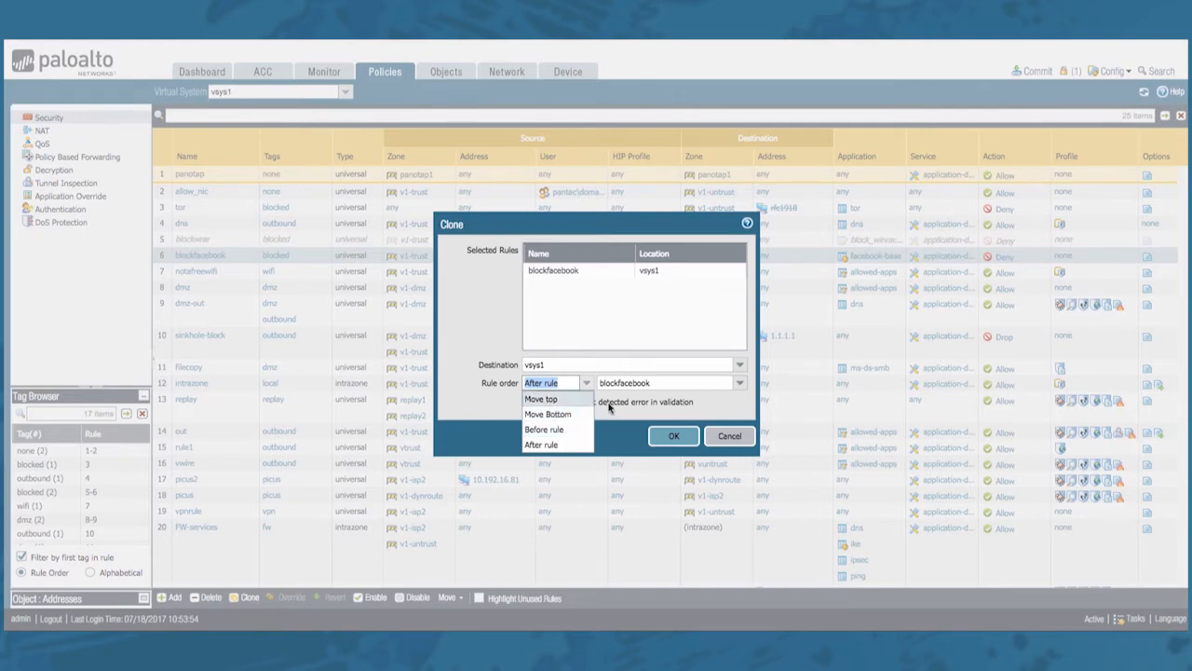
{"action": "left_click", "coordinate": [541, 399]}
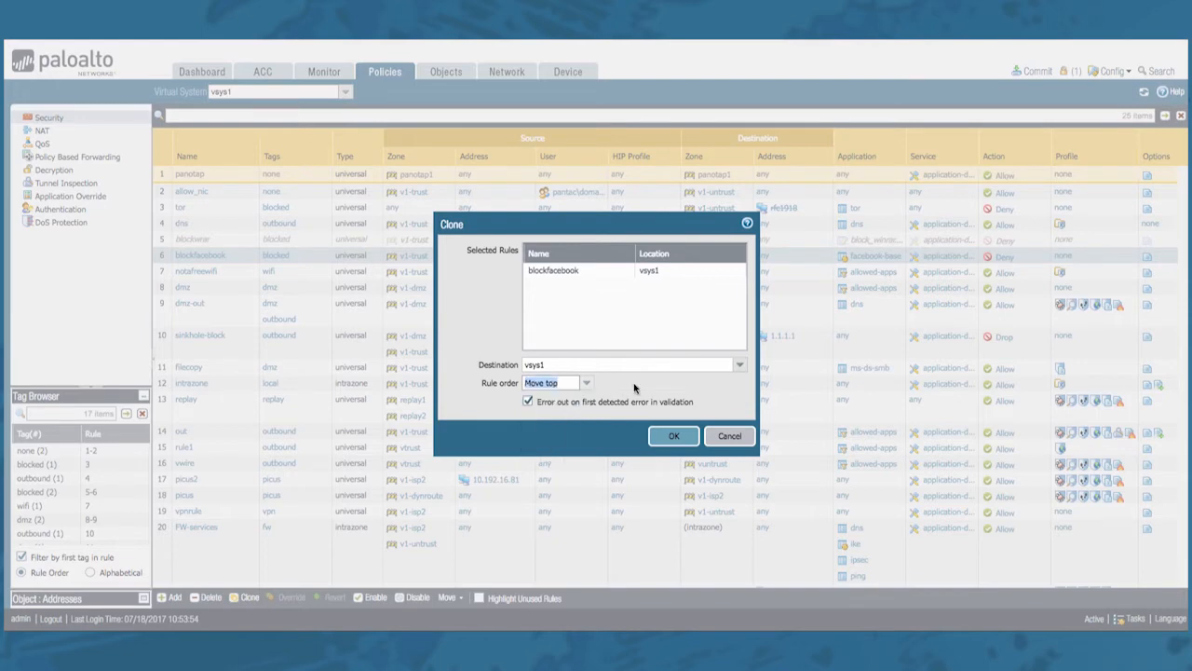
{"action": "left_click", "coordinate": [554, 383]}
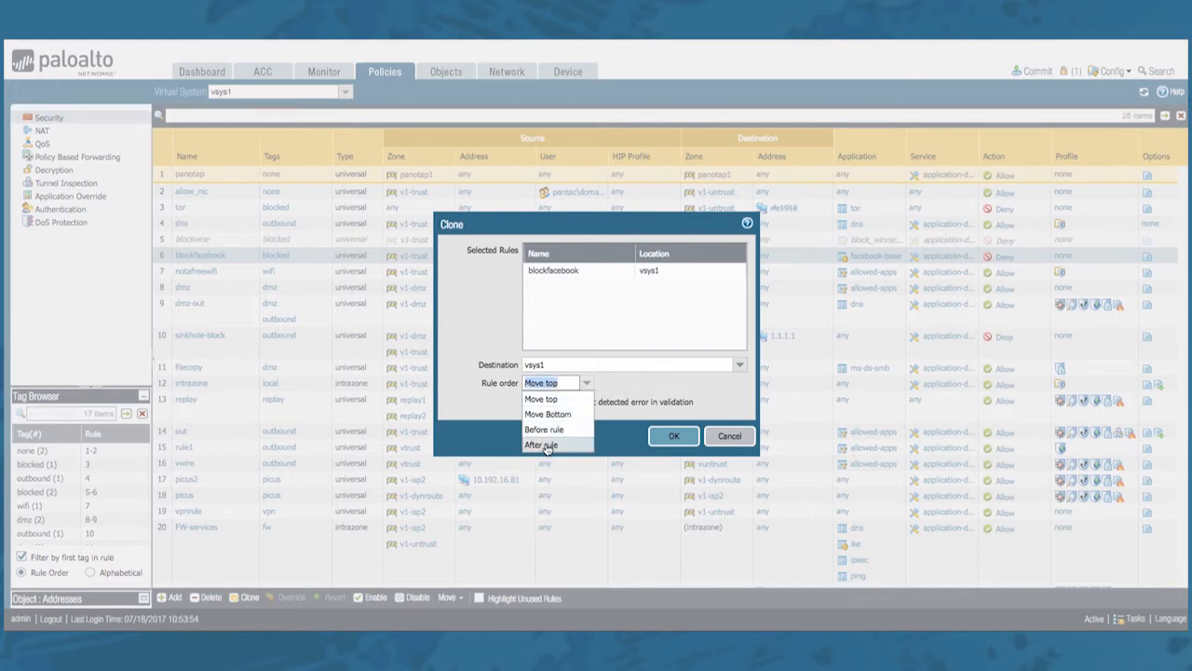
{"action": "left_click", "coordinate": [542, 444]}
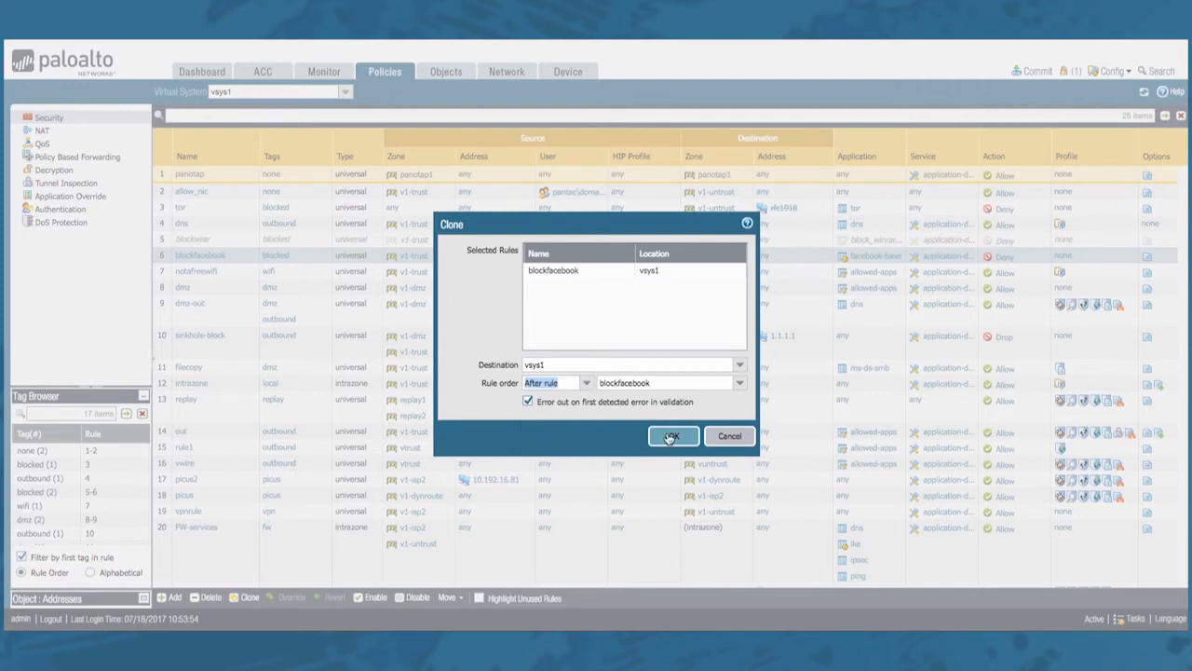
{"action": "left_click", "coordinate": [672, 436]}
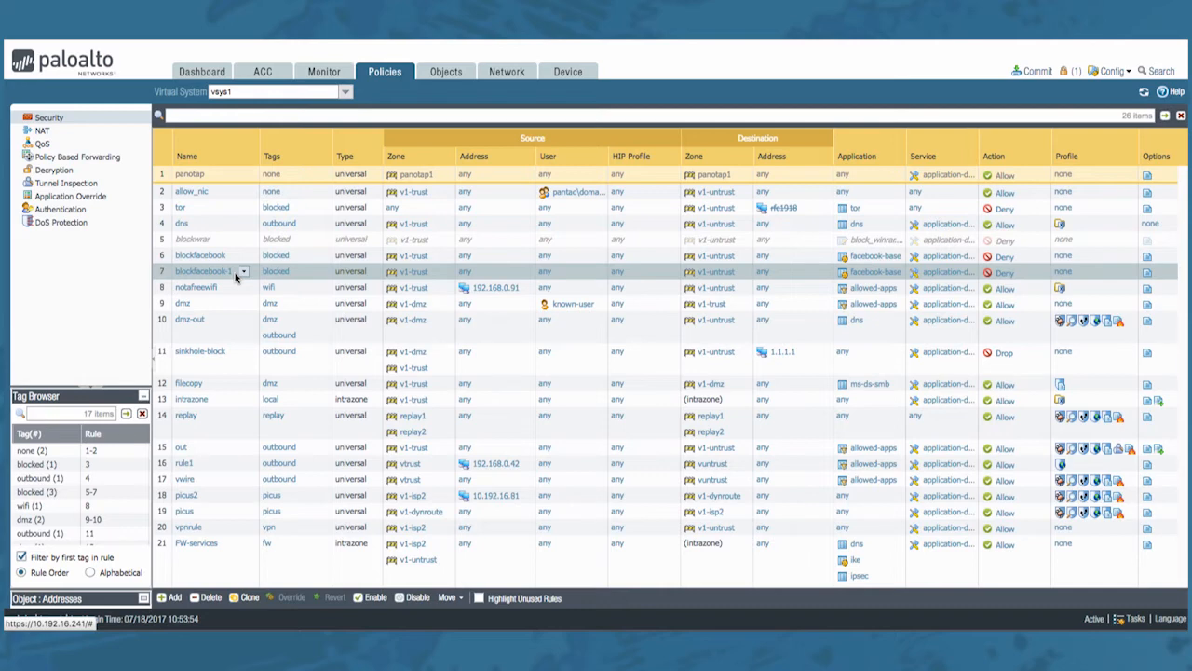
{"action": "mouse_move", "coordinate": [312, 286]}
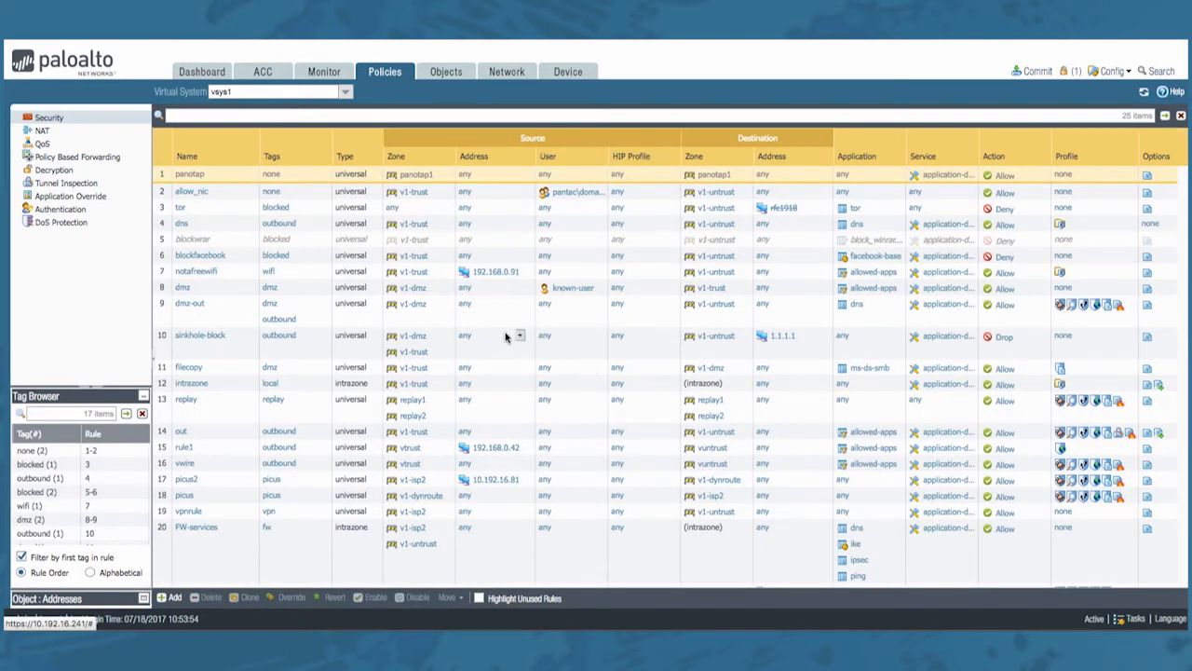
{"action": "mouse_move", "coordinate": [339, 280]}
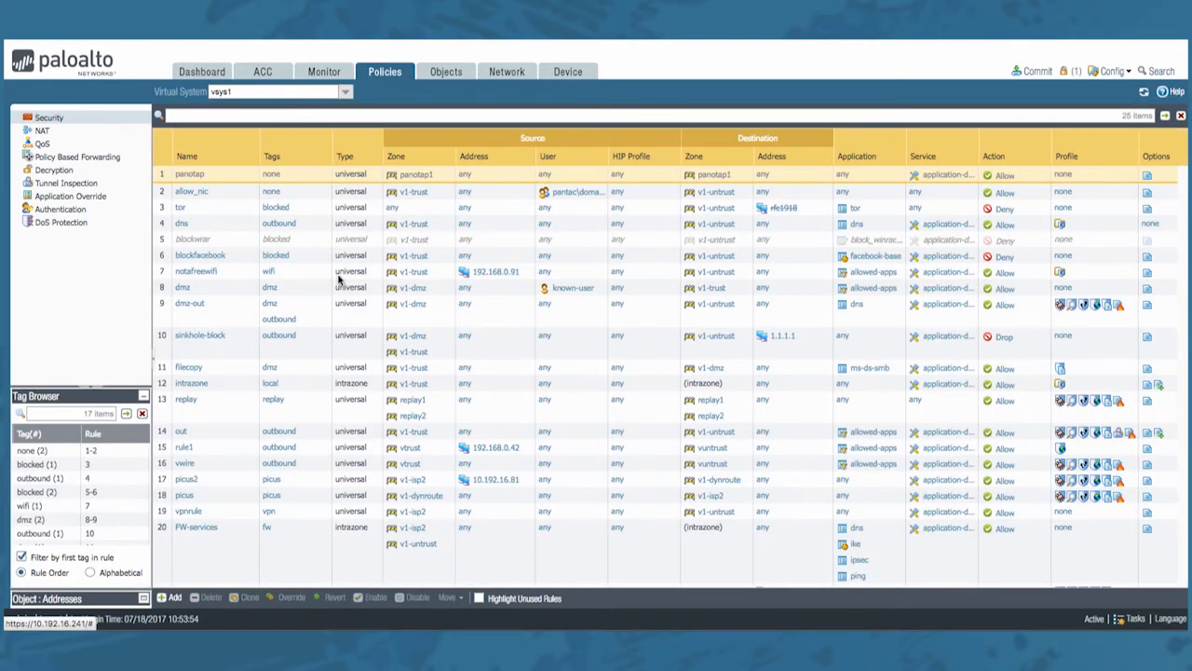
{"action": "mouse_move", "coordinate": [245, 173]}
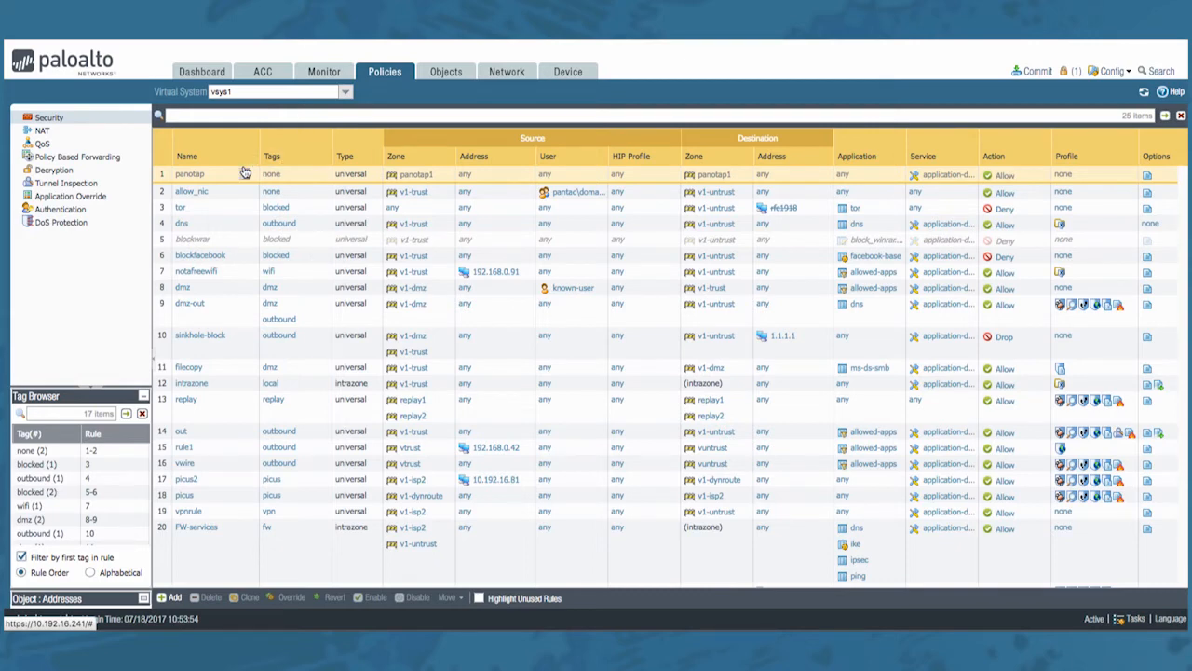
{"action": "mouse_move", "coordinate": [300, 182]}
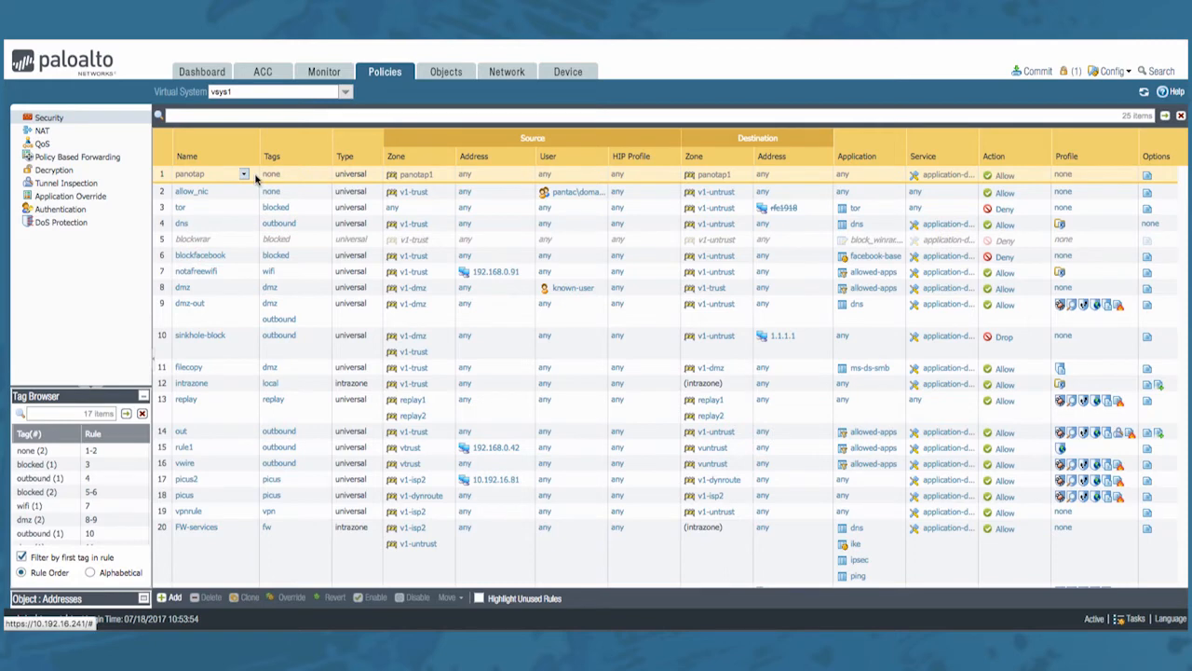
Select the panotap rule pushed from Panorama, where only Clone is available
{"action": "left_click", "coordinate": [189, 174]}
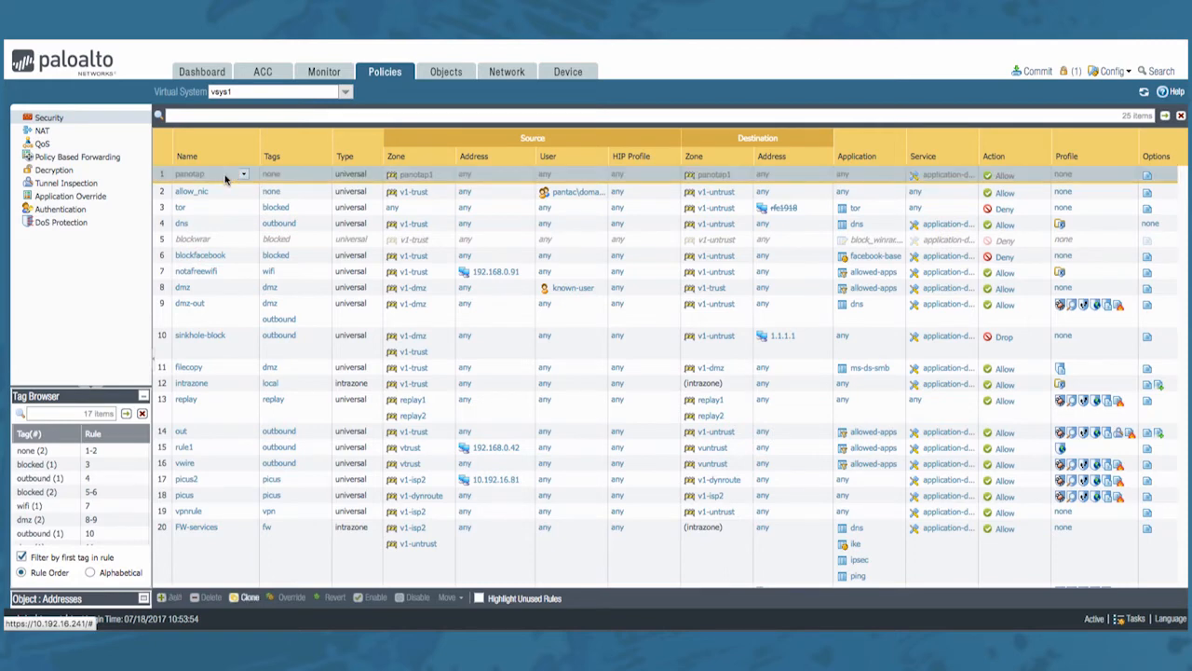
{"action": "mouse_move", "coordinate": [272, 510]}
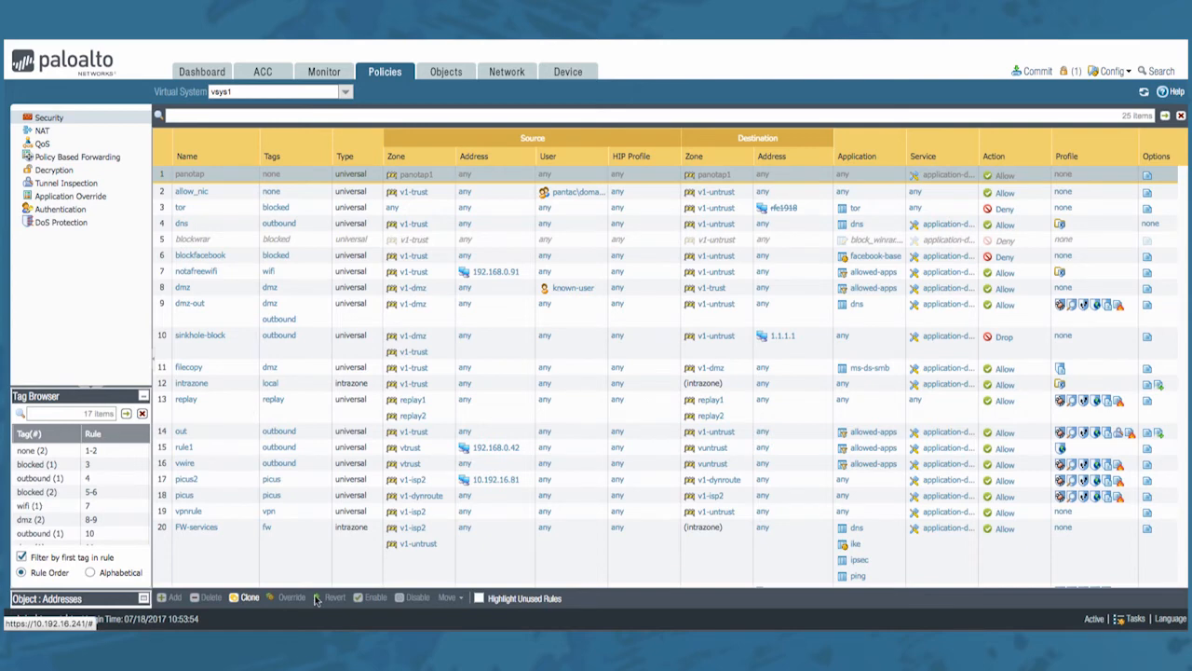
{"action": "mouse_move", "coordinate": [408, 604]}
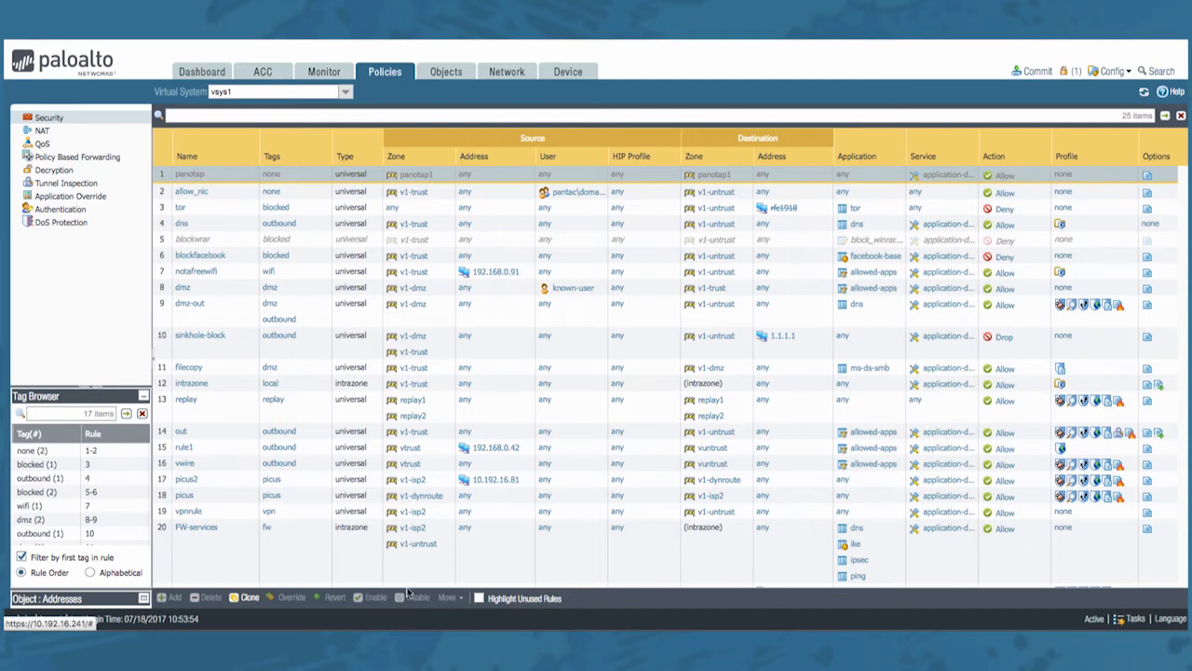
{"action": "left_click", "coordinate": [189, 174]}
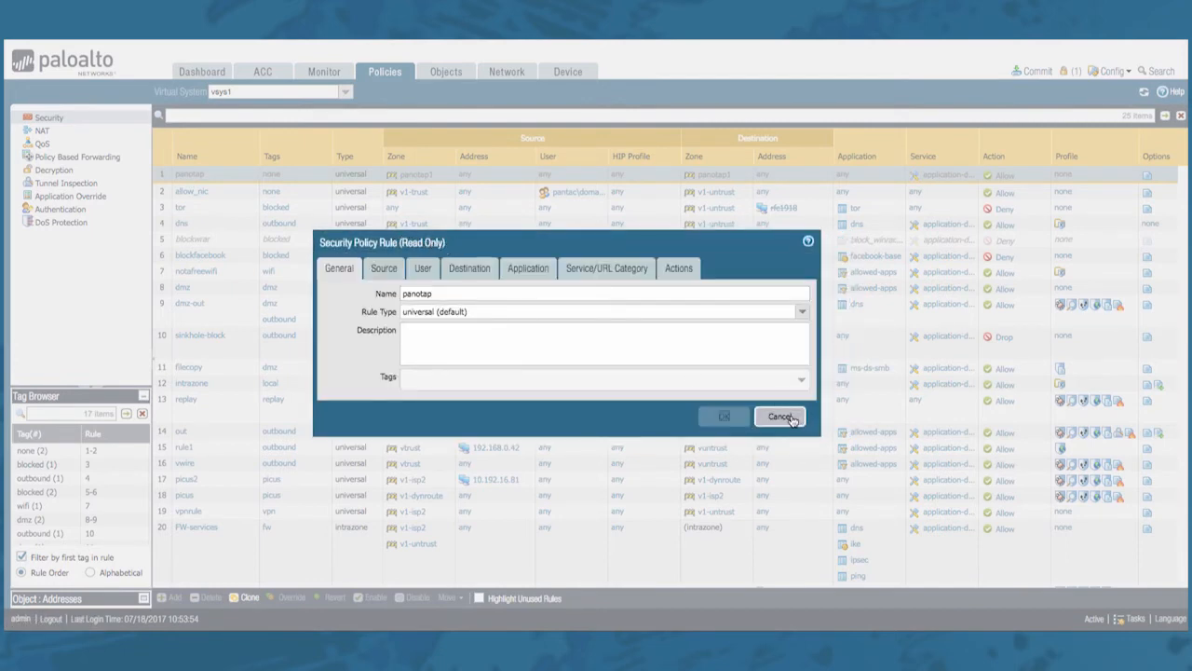
{"action": "left_click", "coordinate": [781, 416]}
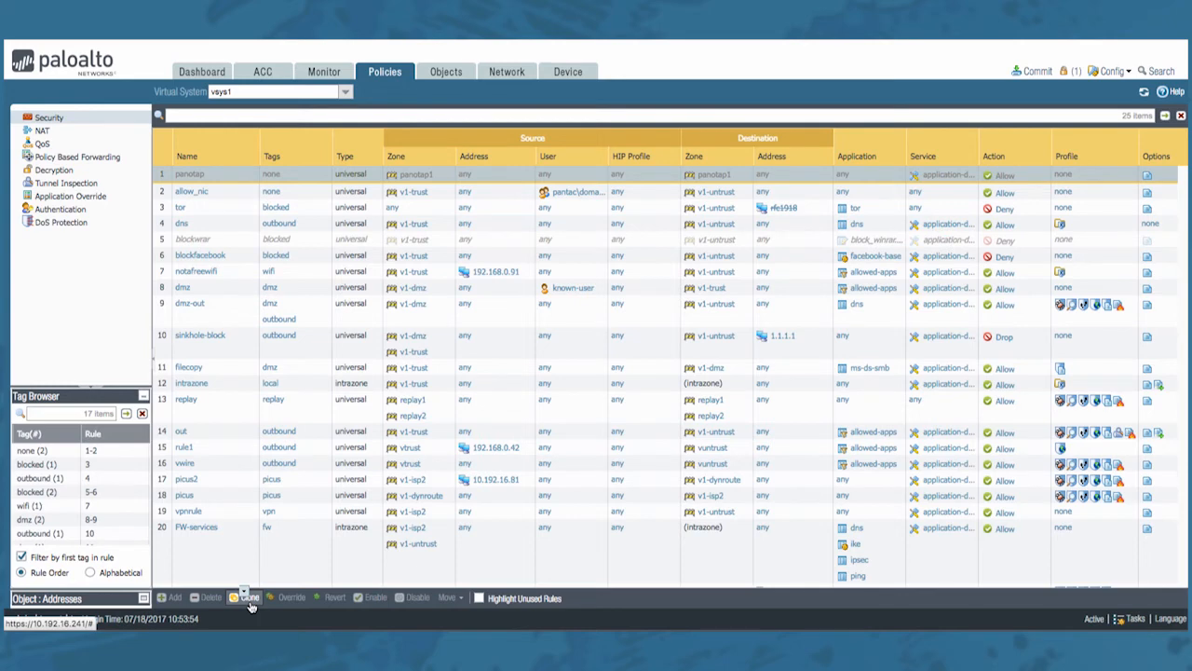
Clone panotap into vsys1 with rule order Move top, creating panotap-1
{"action": "left_click", "coordinate": [247, 597]}
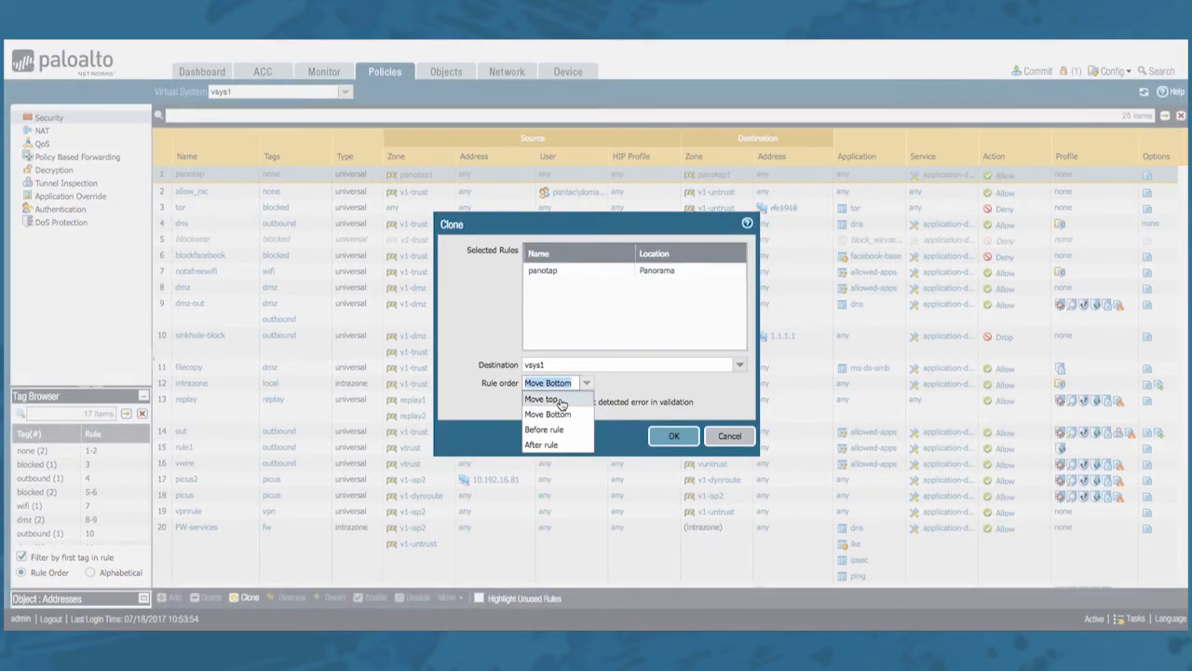
{"action": "left_click", "coordinate": [543, 398]}
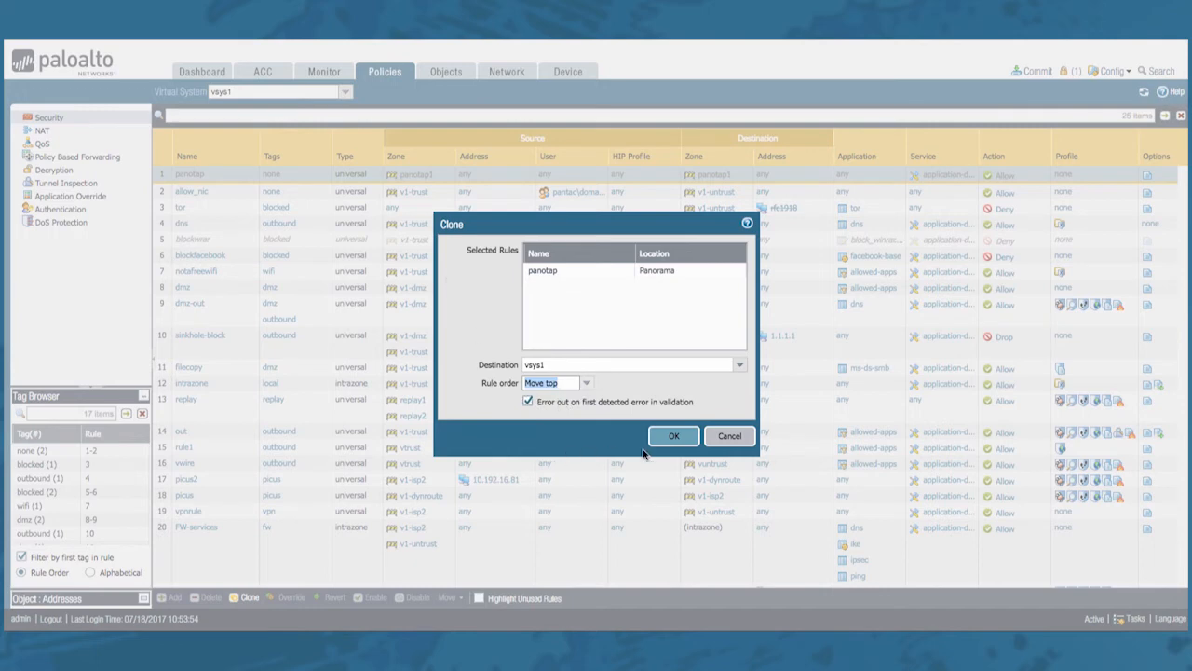
{"action": "left_click", "coordinate": [674, 436]}
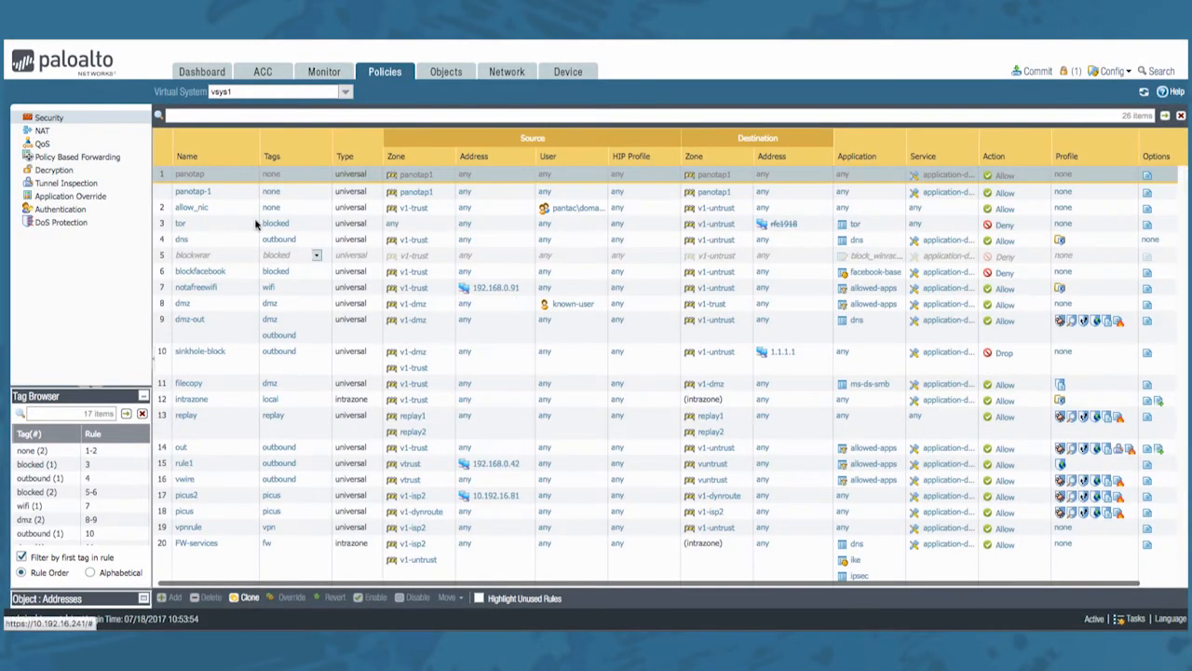
Delete the panotap-1 copy, returning the rulebase to 25 rules
{"action": "left_click", "coordinate": [192, 192]}
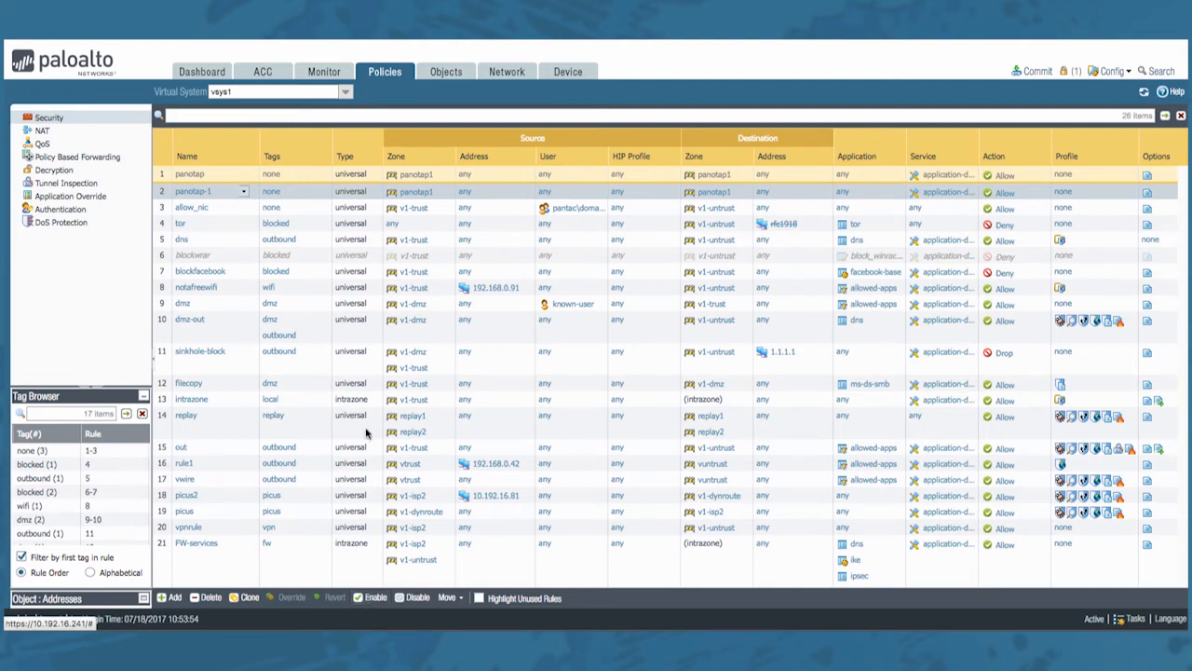
{"action": "left_click", "coordinate": [207, 597]}
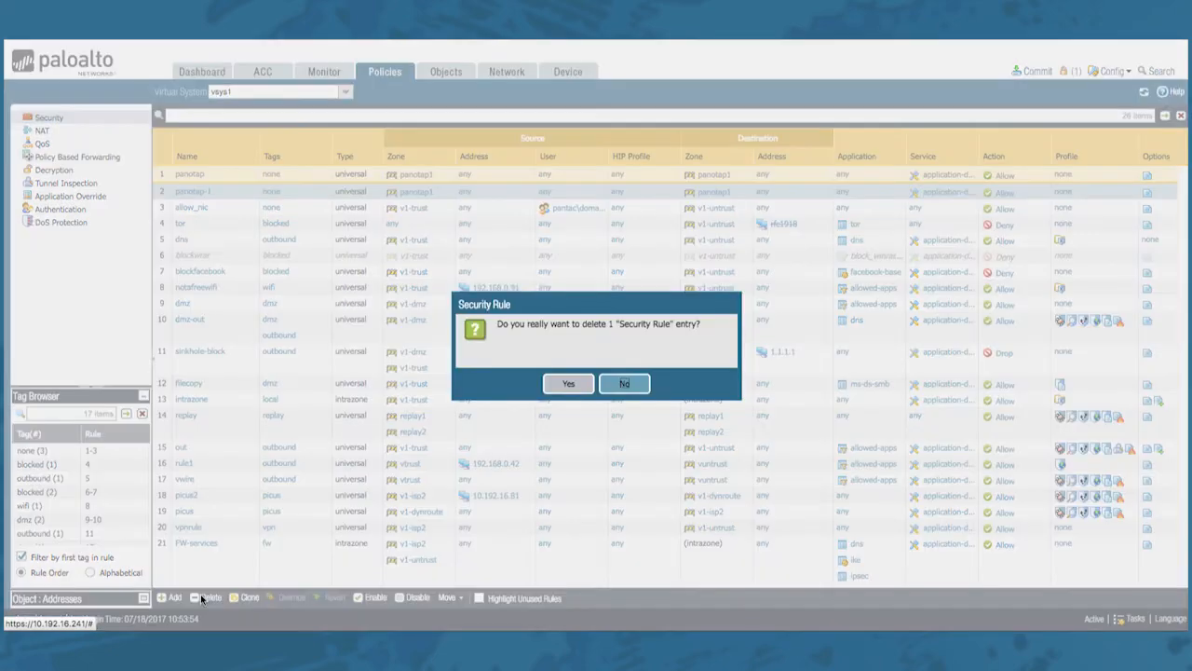
{"action": "left_click", "coordinate": [568, 383]}
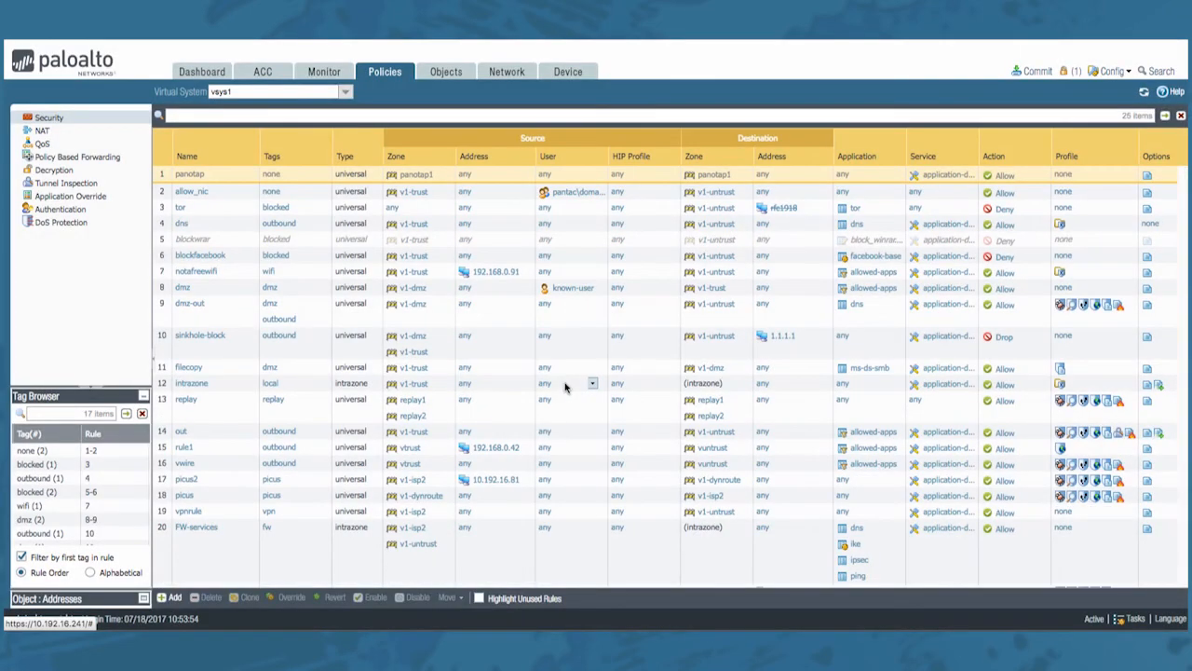
{"action": "mouse_move", "coordinate": [528, 482]}
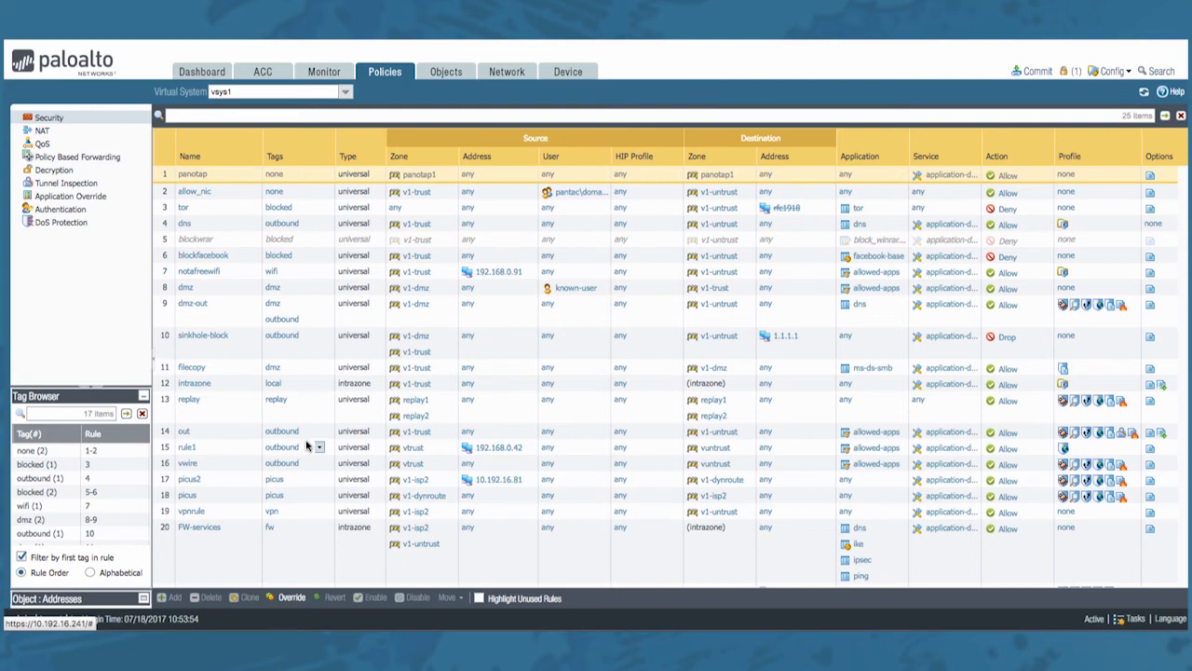
Filter rules with (disabled eq 'yes') to show 3 disabled rules, then clear the filter
{"action": "type", "text": "(dia"}
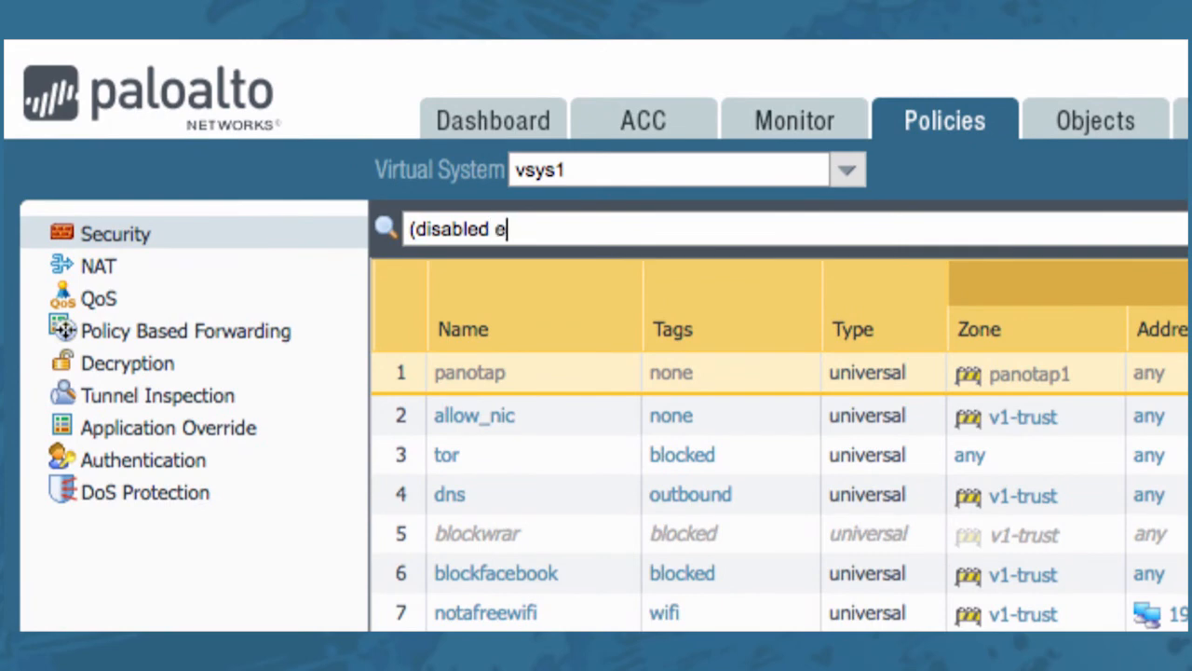
{"action": "type", "text": "q '"}
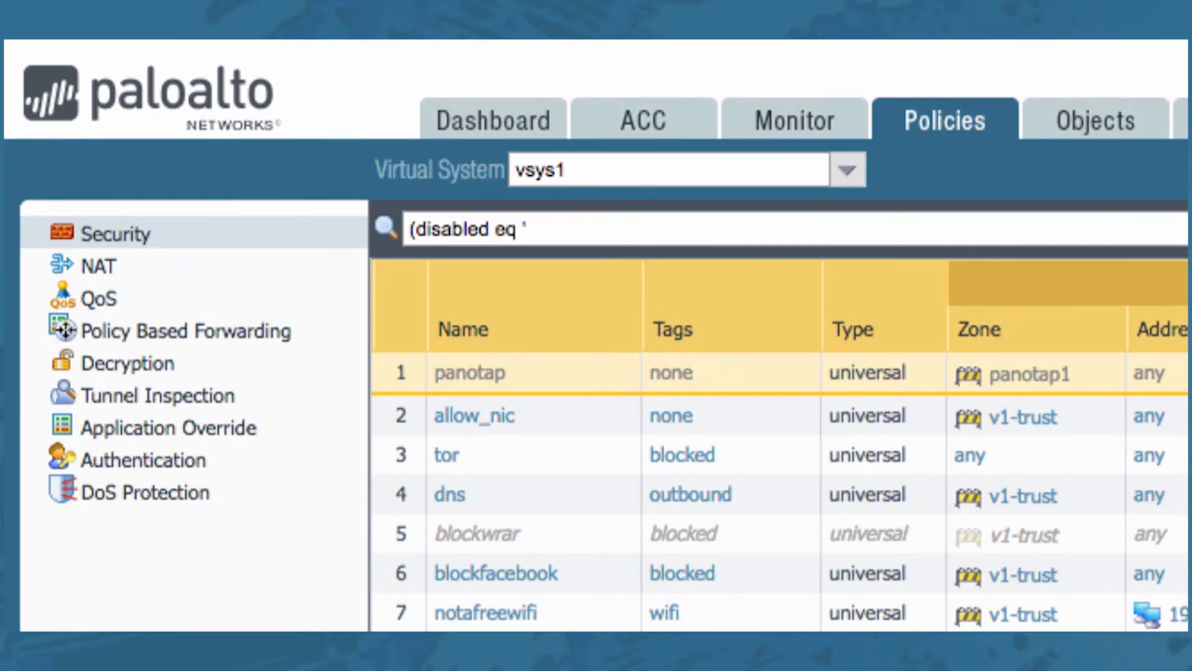
{"action": "type", "text": "yes"}
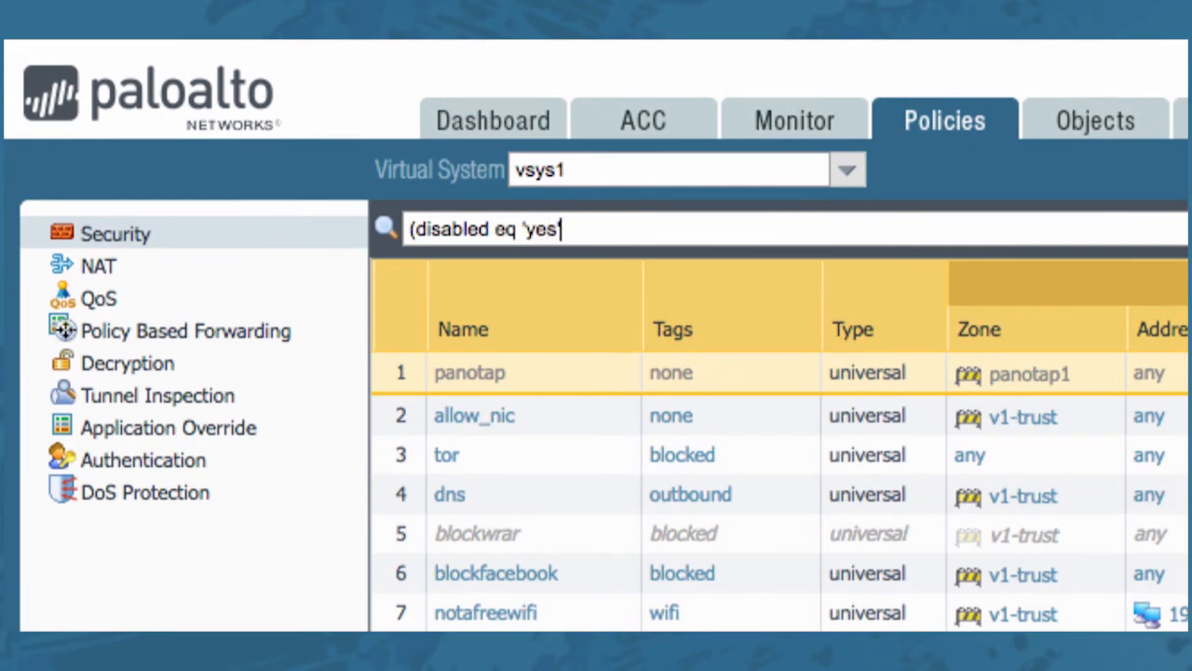
{"action": "type", "text": ")"}
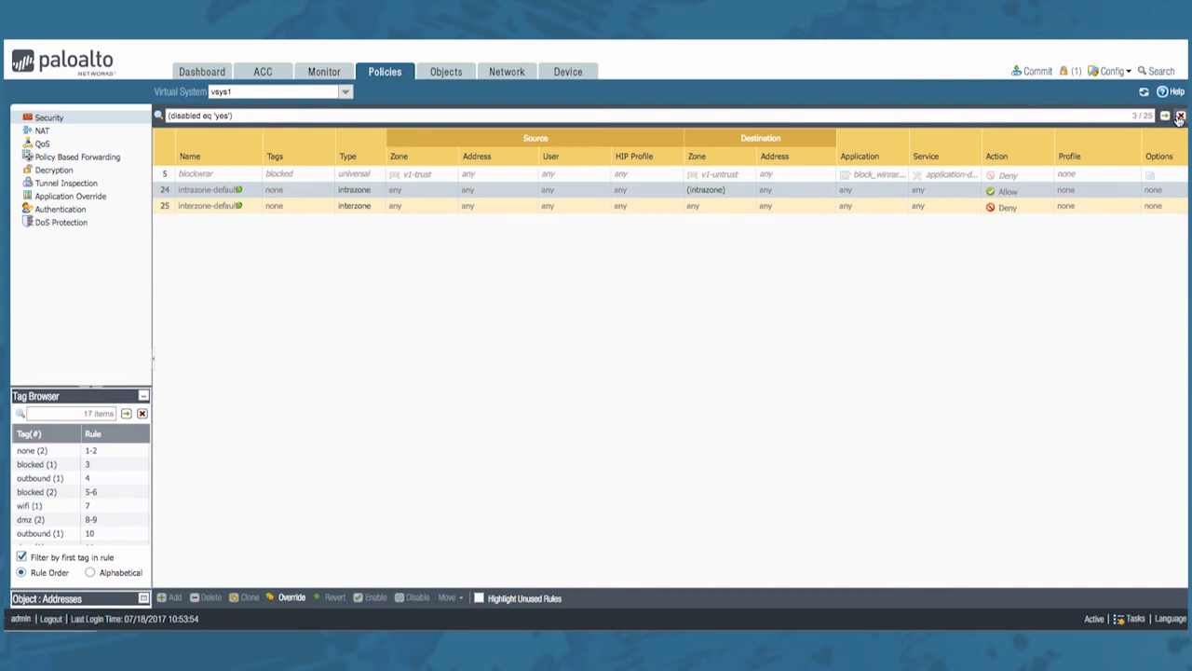
{"action": "left_click", "coordinate": [1178, 114]}
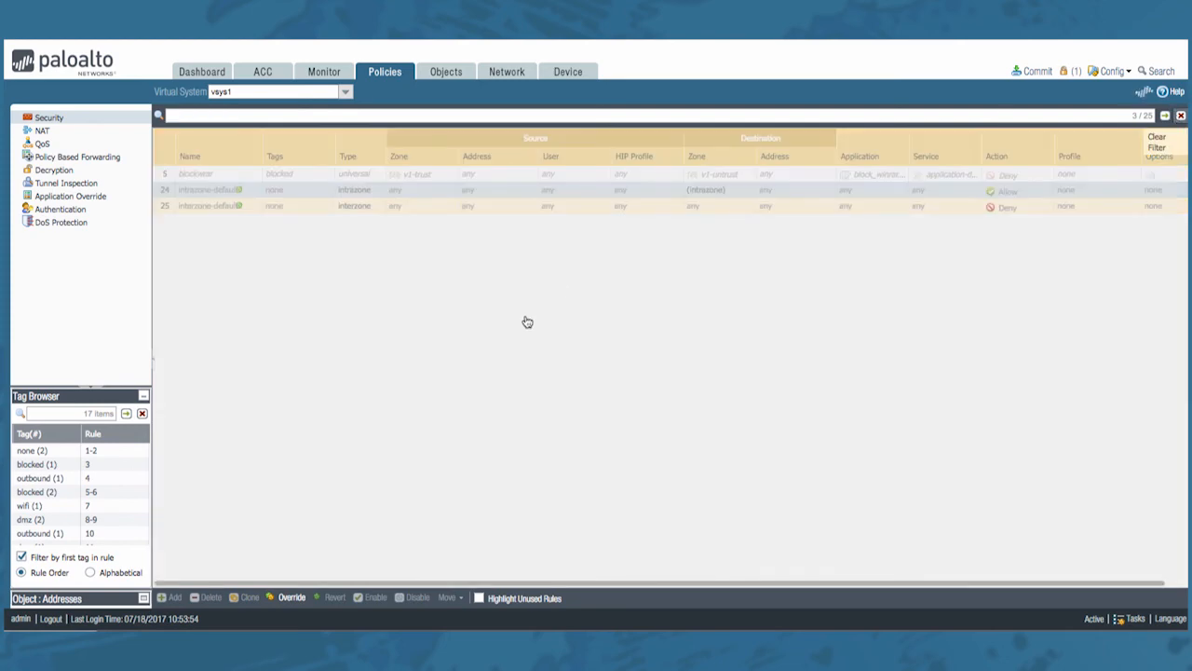
{"action": "left_click", "coordinate": [1156, 140]}
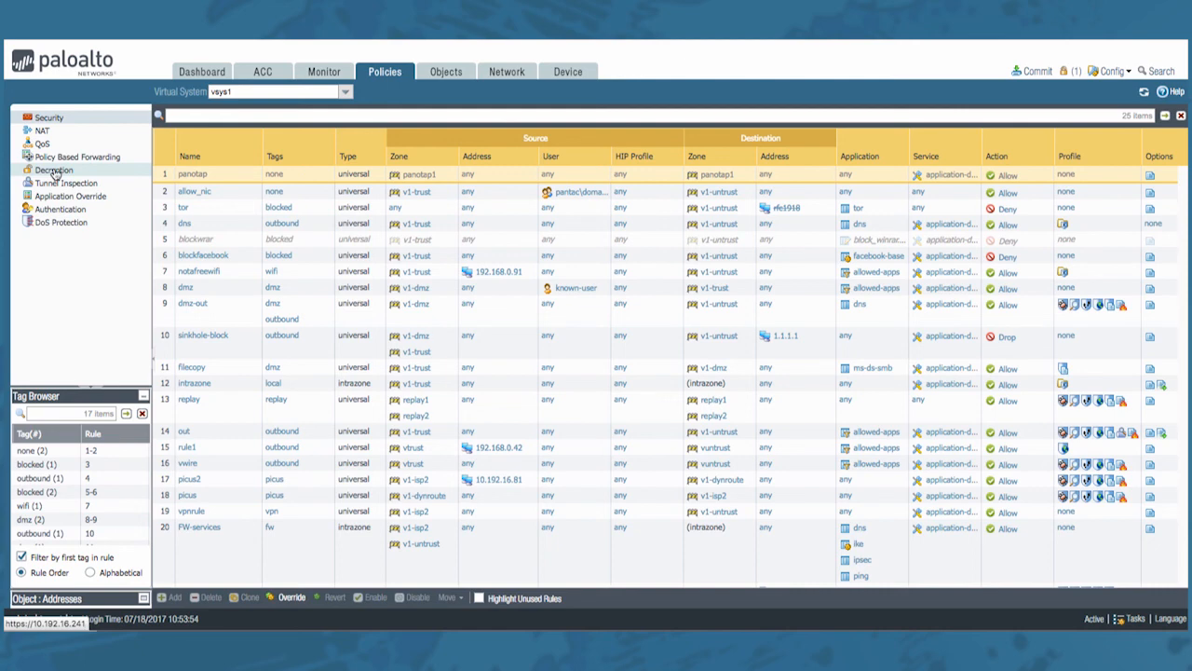
Toggle decryptshun's enabled state in the Decryption rulebase, then return to Security rules
{"action": "left_click", "coordinate": [54, 169]}
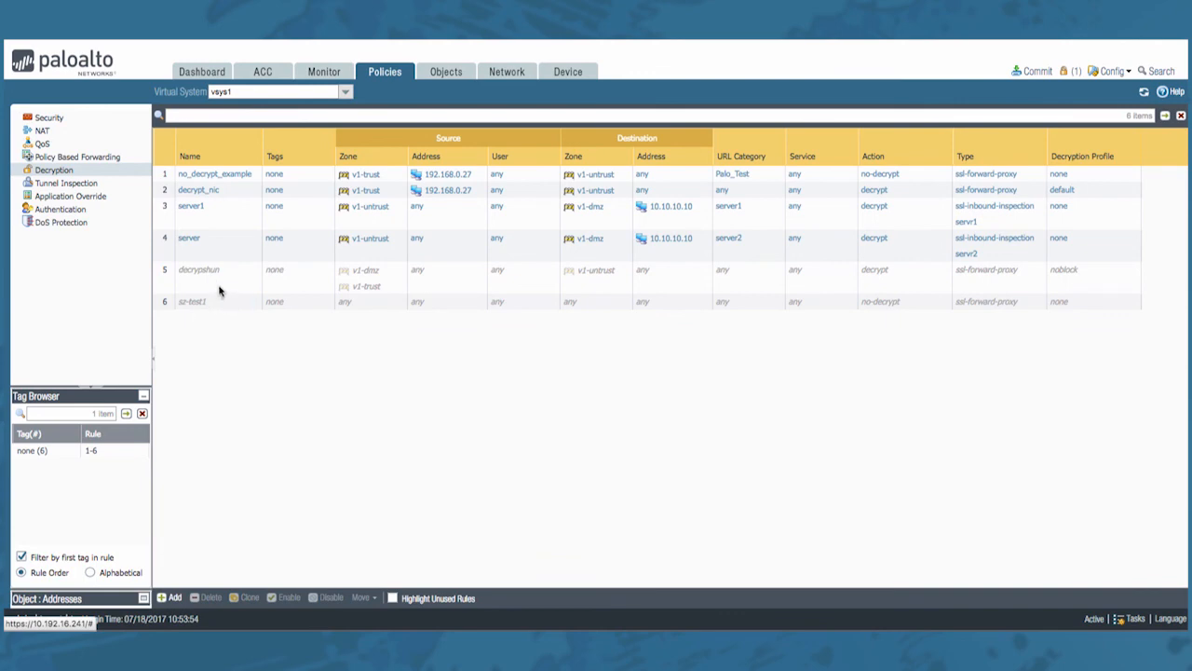
{"action": "left_click", "coordinate": [199, 270]}
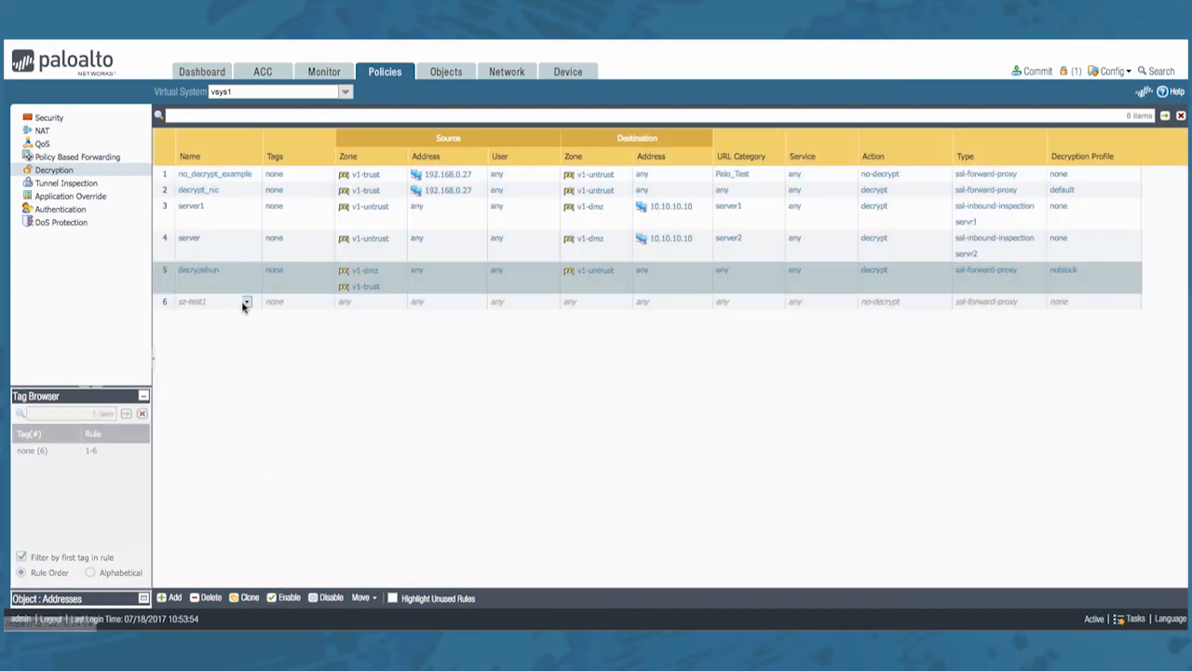
{"action": "left_click", "coordinate": [331, 597]}
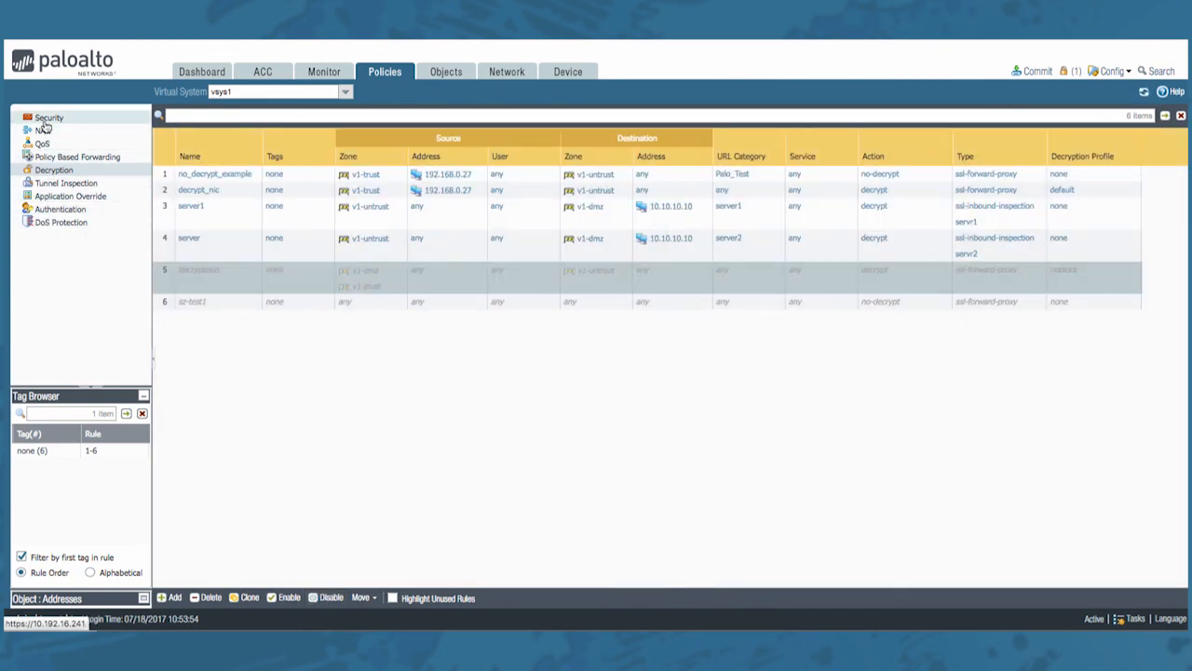
{"action": "left_click", "coordinate": [48, 117]}
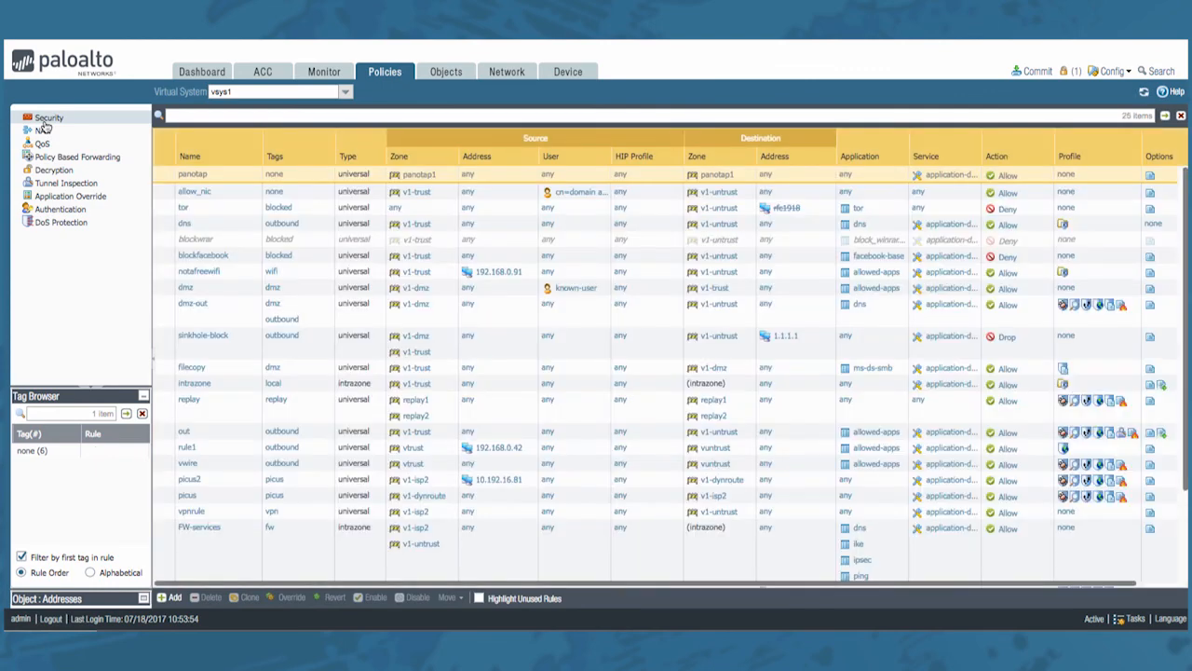